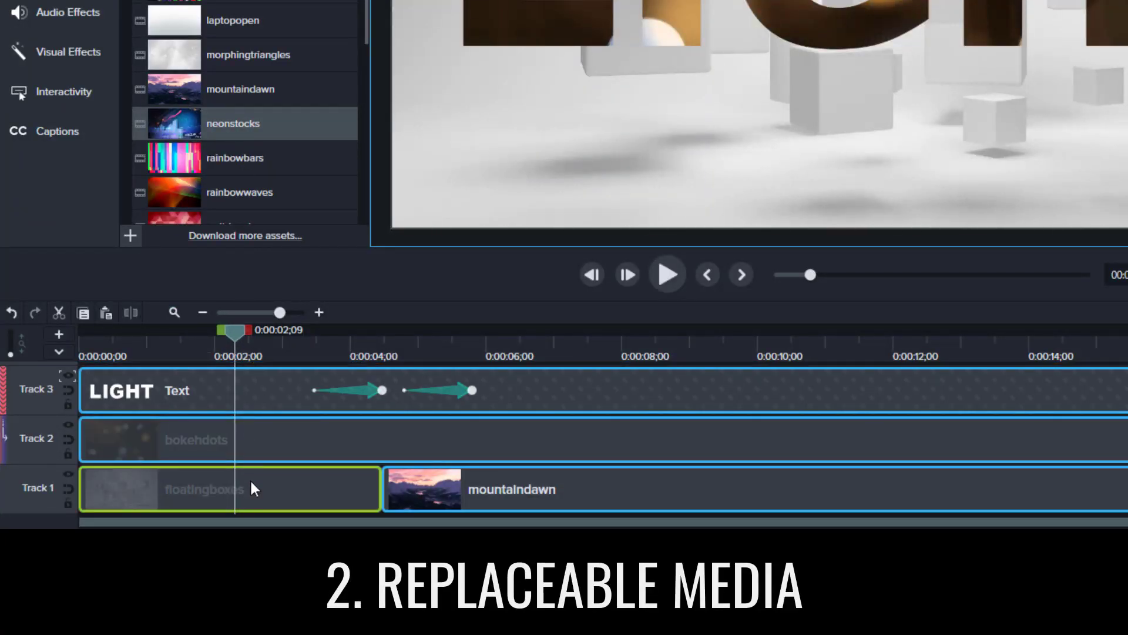
Name the floatingboxes placeholder 'Intro Video', start a template-based project, and add a Sketch Motion preset
right_click(229, 489)
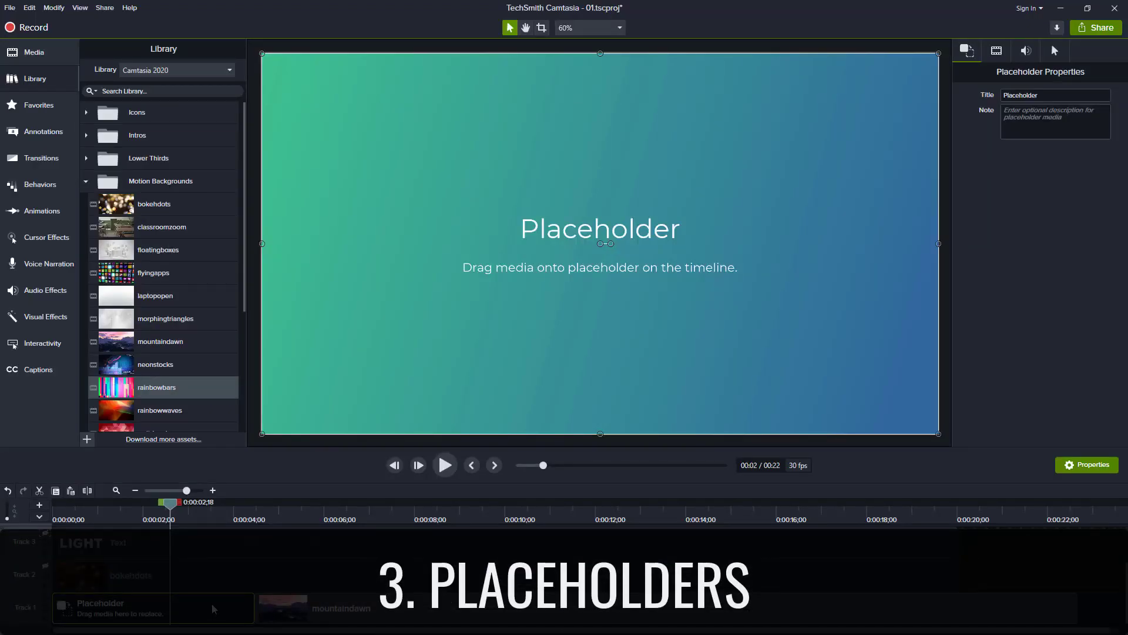
mouse_move(463, 492)
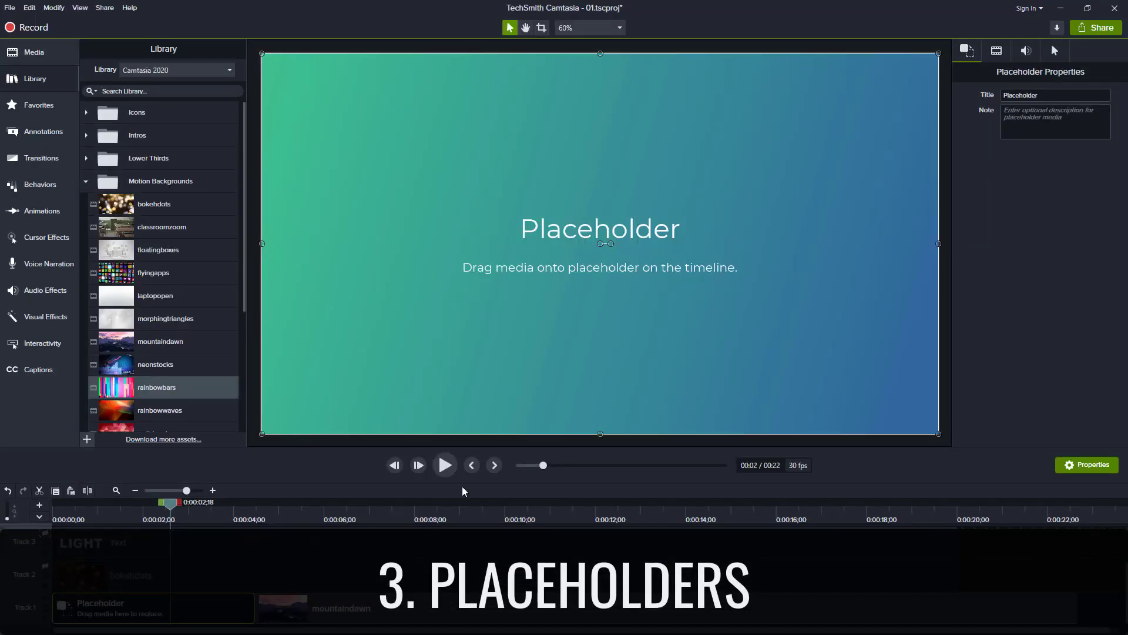
text(Intro Video)
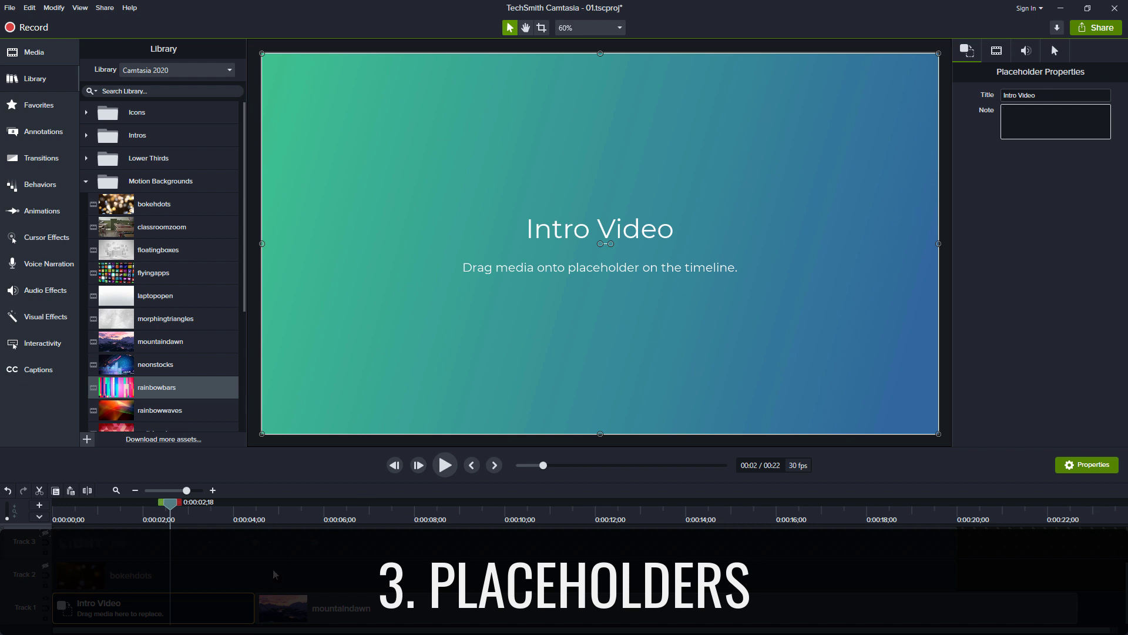
click(10, 7)
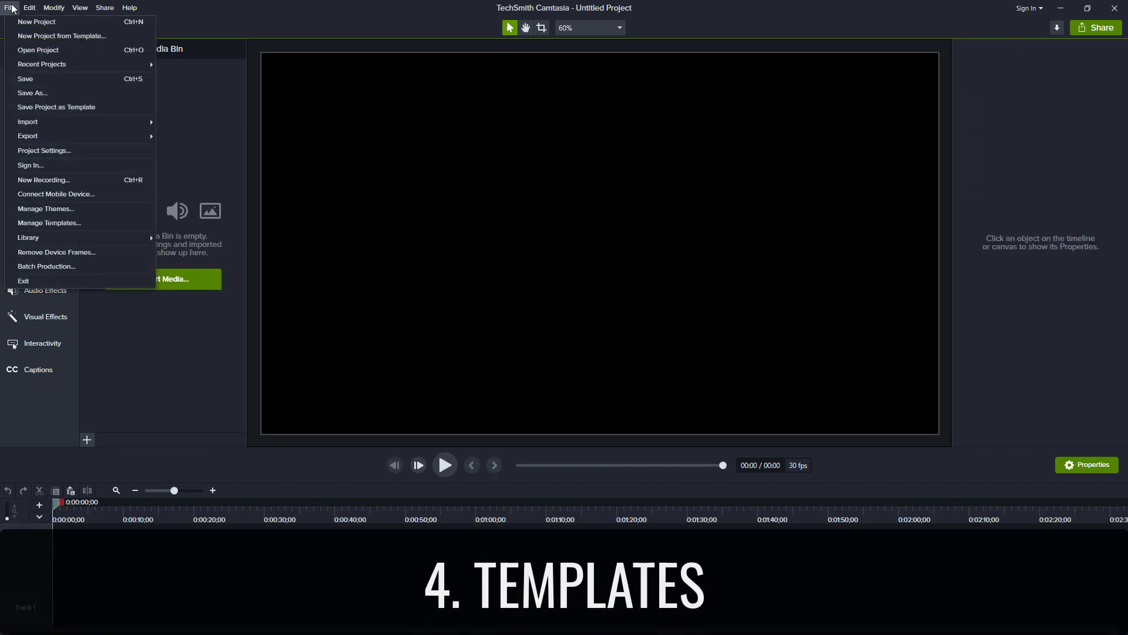
mouse_move(61, 36)
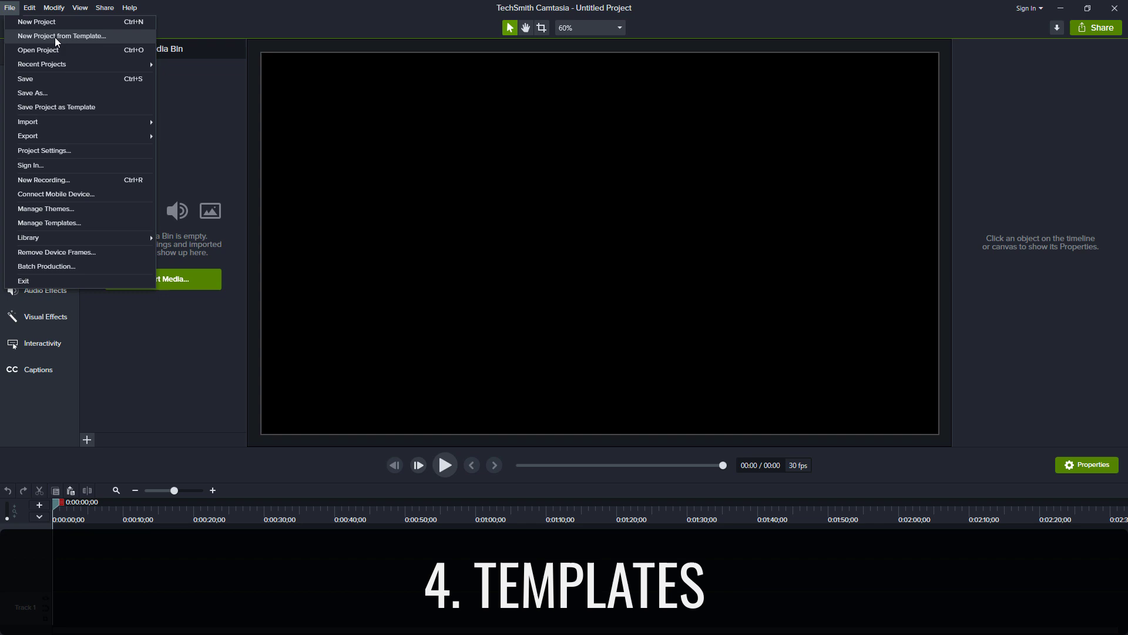
click(62, 37)
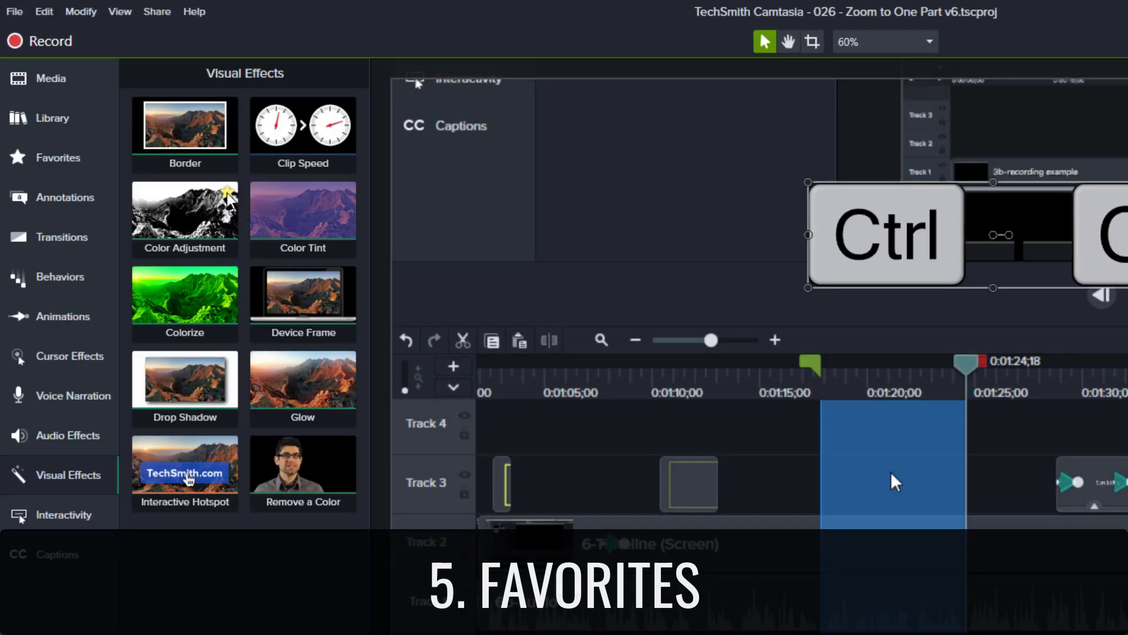
click(59, 158)
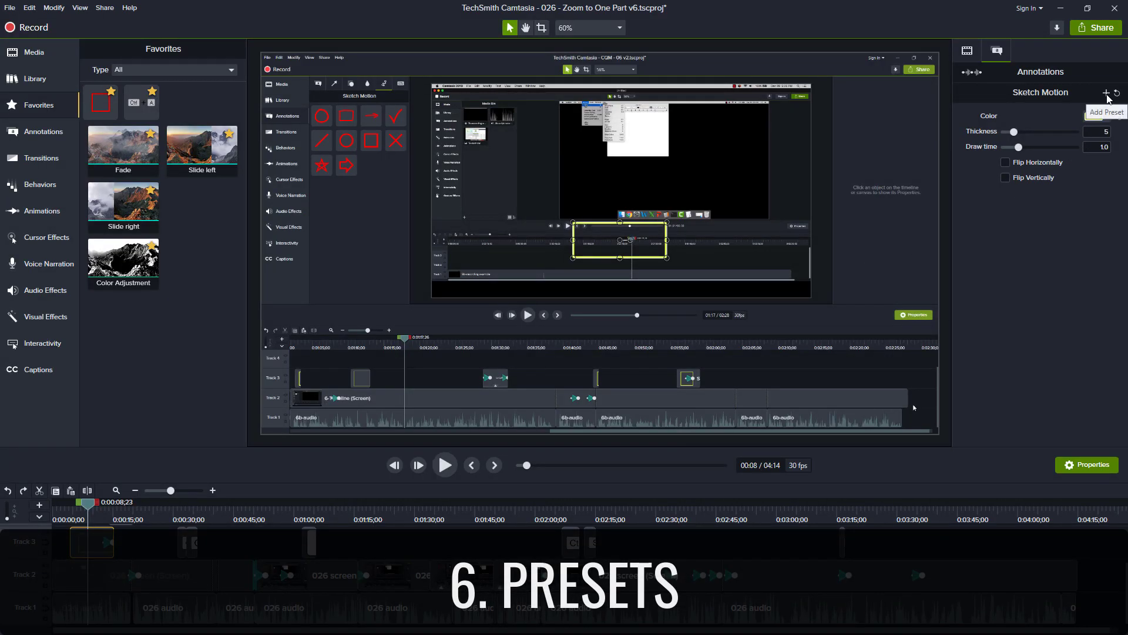
click(40, 131)
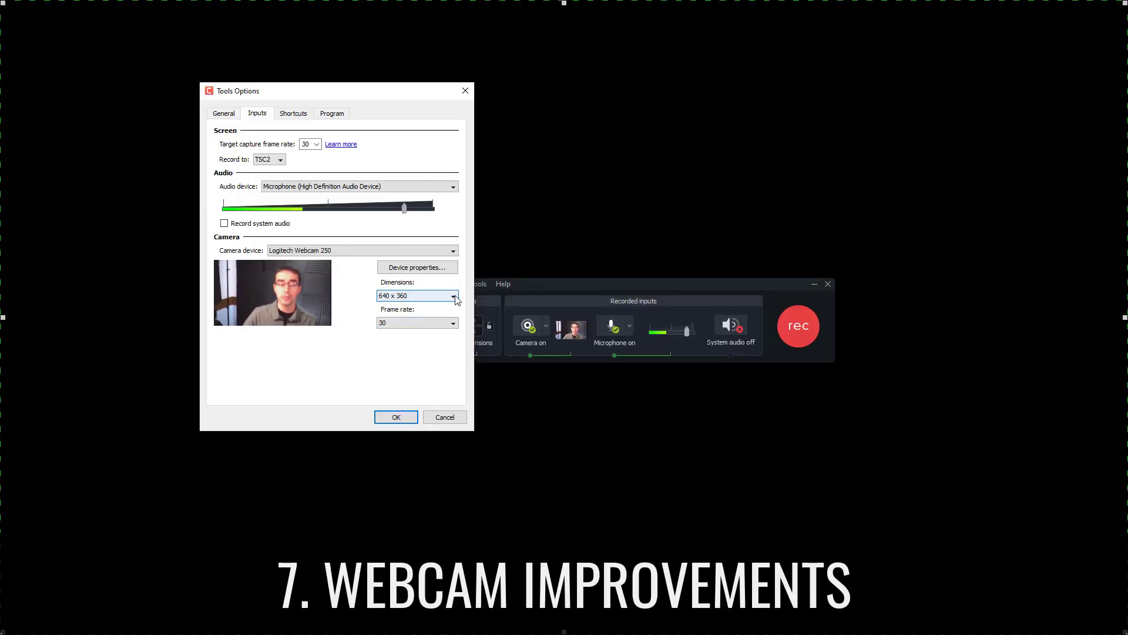
Set the webcam dimensions to 640 x 360 and the target capture frame rate to 60
click(452, 322)
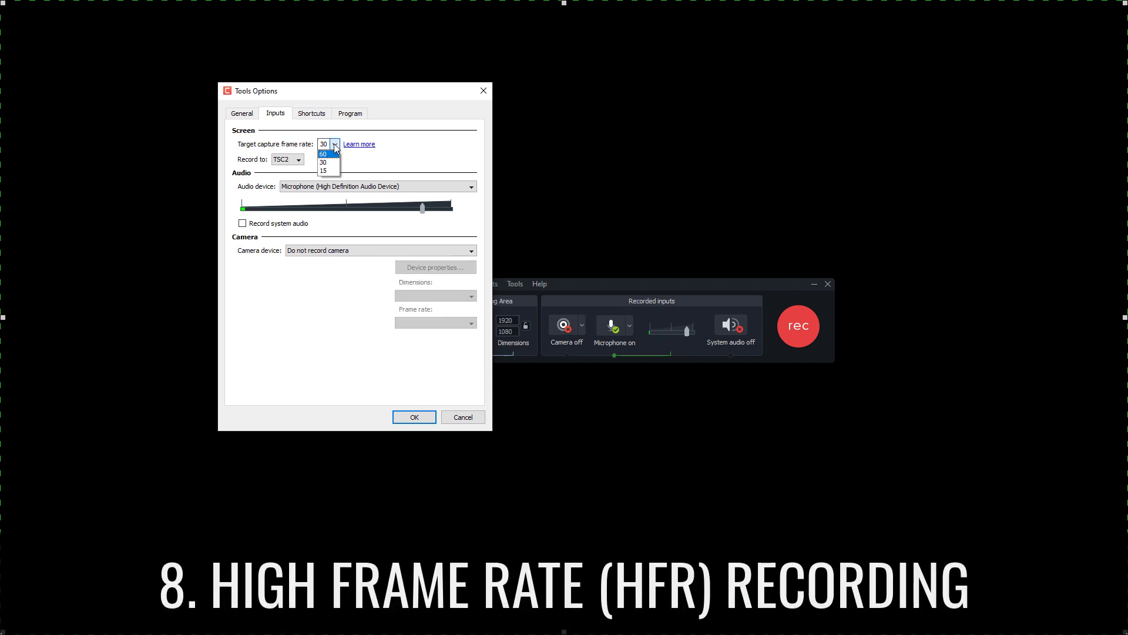
mouse_move(332, 161)
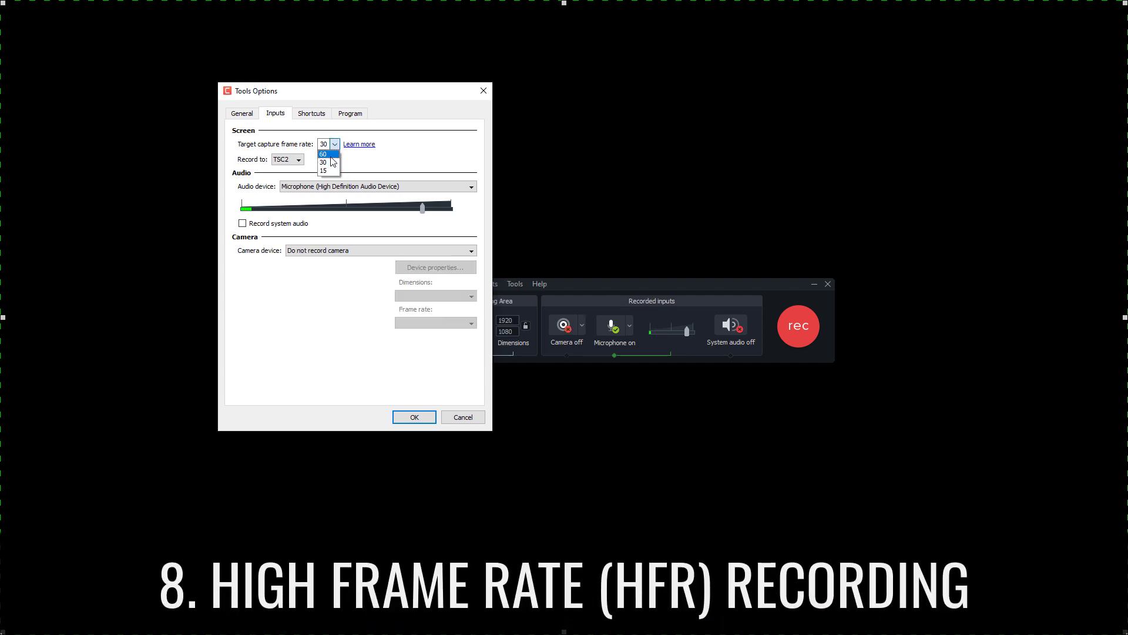
click(322, 153)
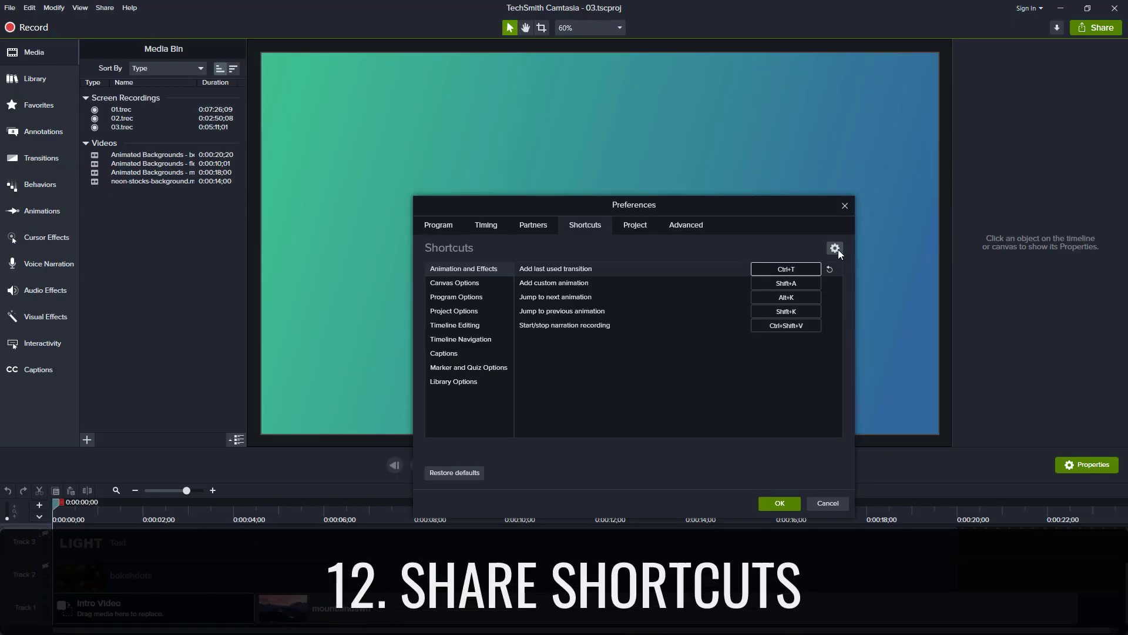
Export the Cam Answers theme from Theme Manager and bring up the Export Package dialog
click(834, 248)
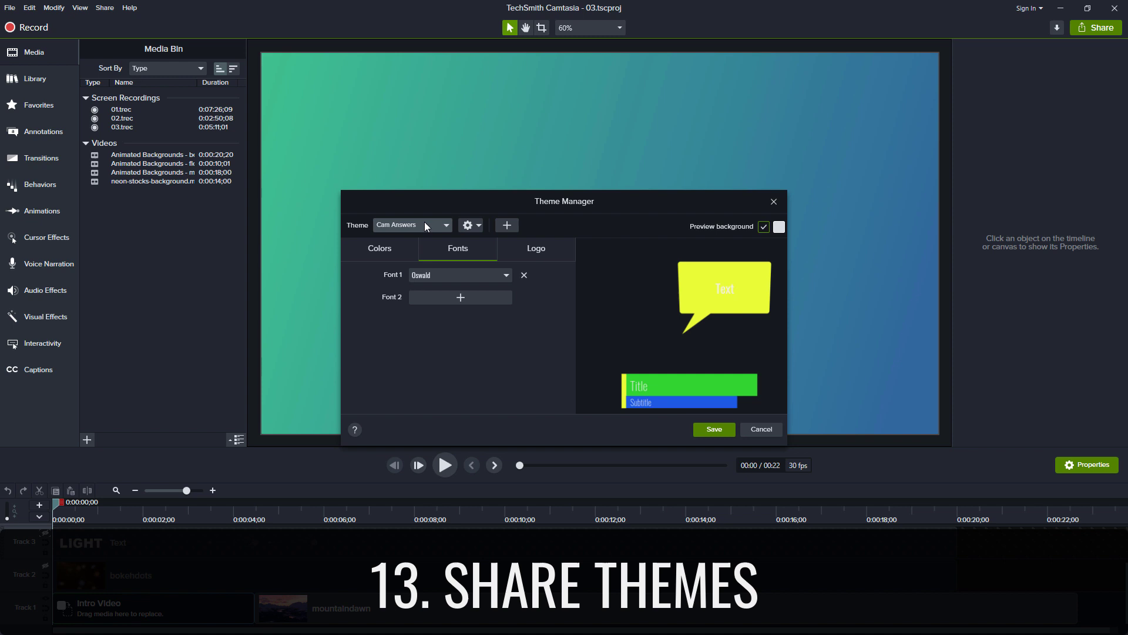
click(469, 225)
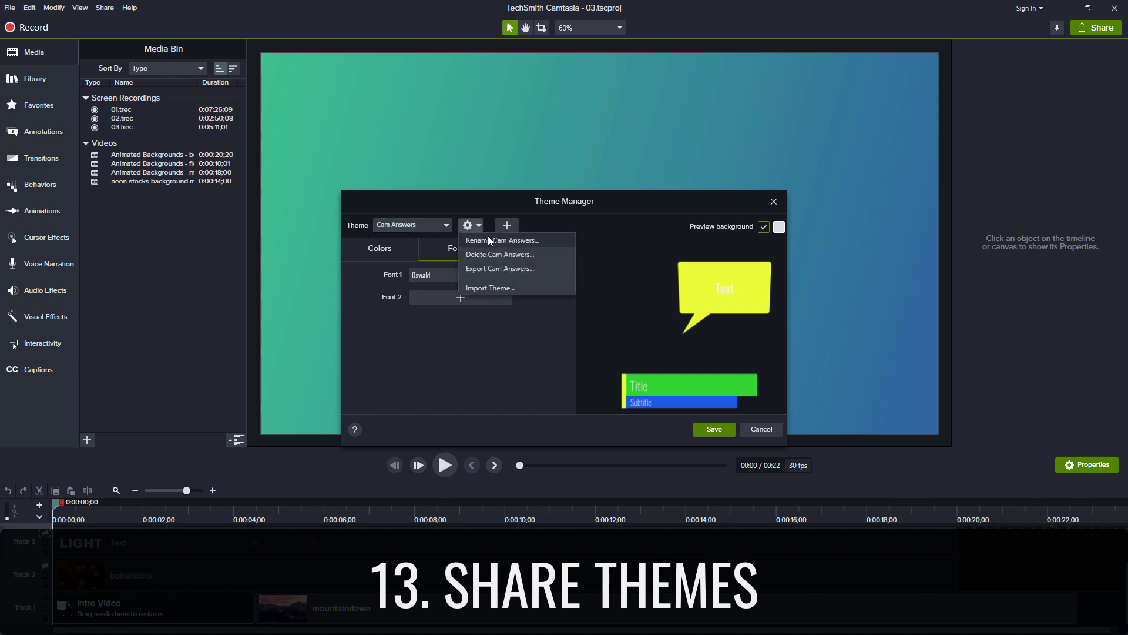
mouse_move(511, 271)
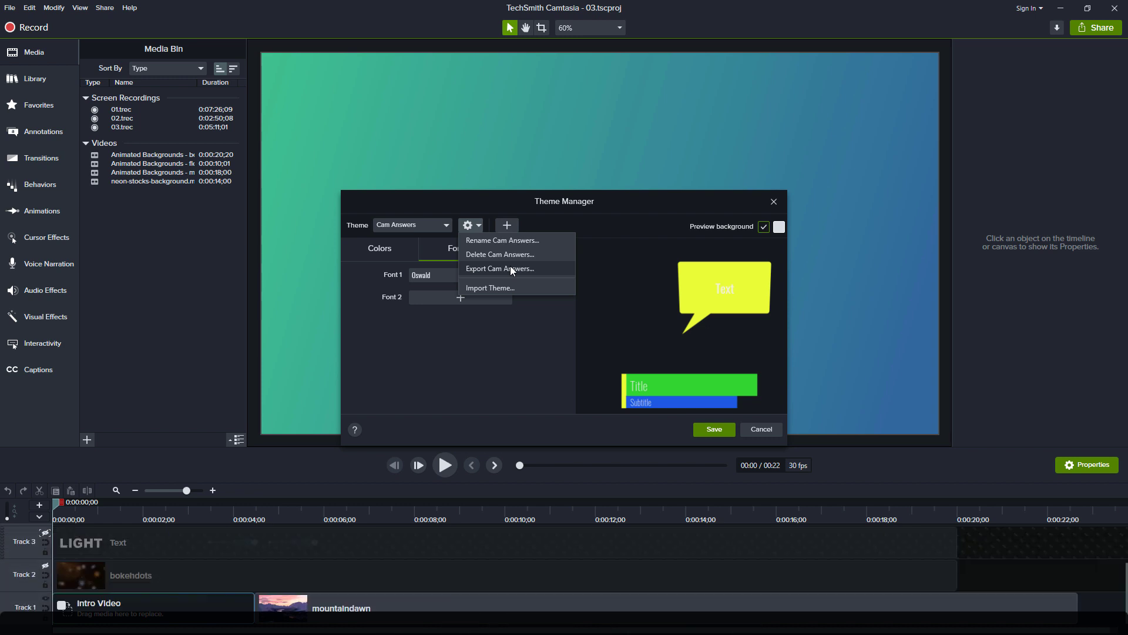
click(498, 268)
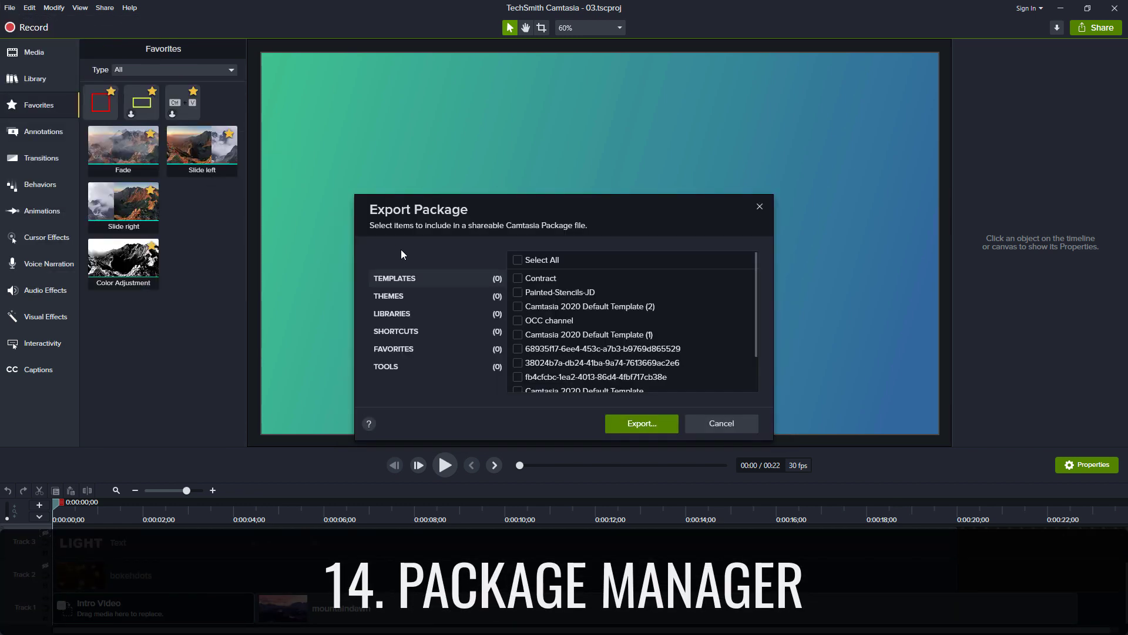
click(392, 312)
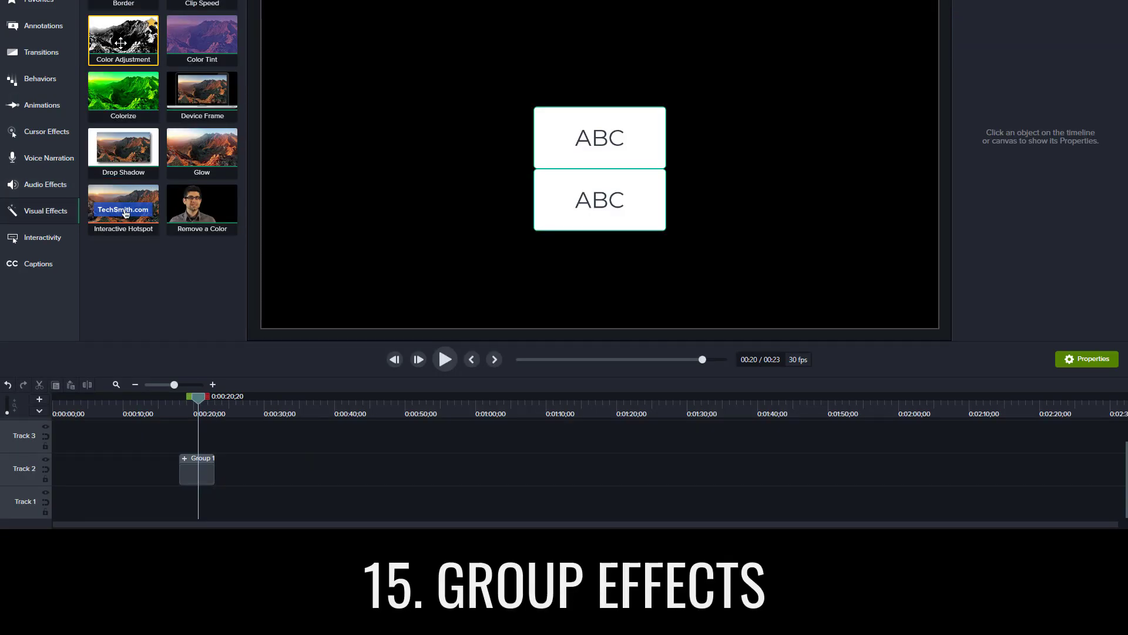
Apply Color Adjustment to Group 1, resize it to 376 by 352, and add it to the library
drag(122, 40, 197, 467)
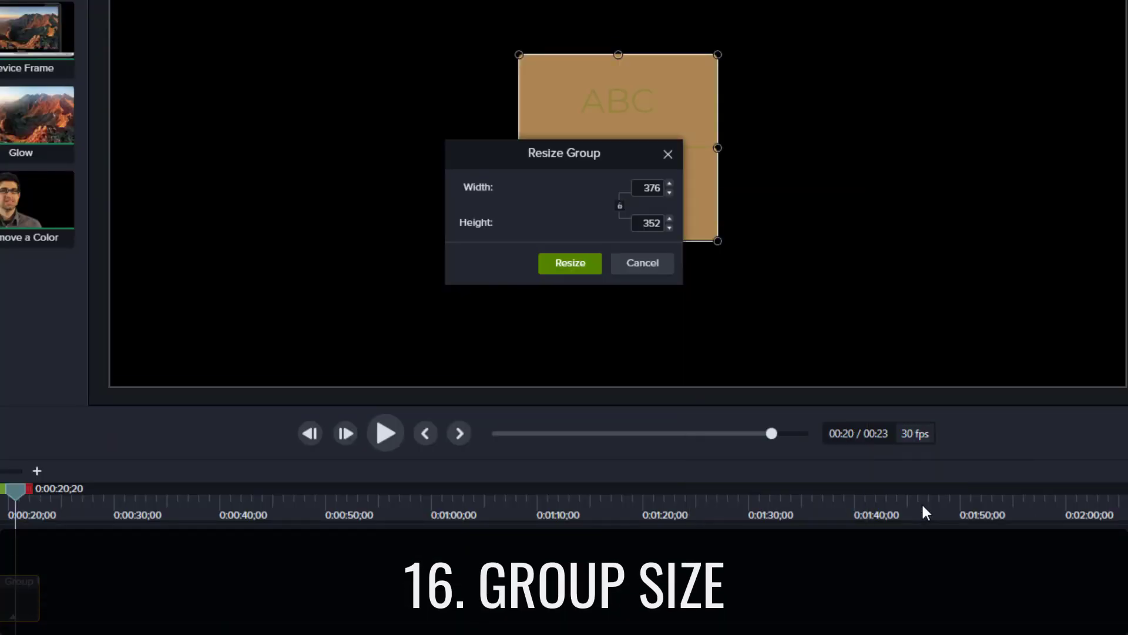
click(569, 262)
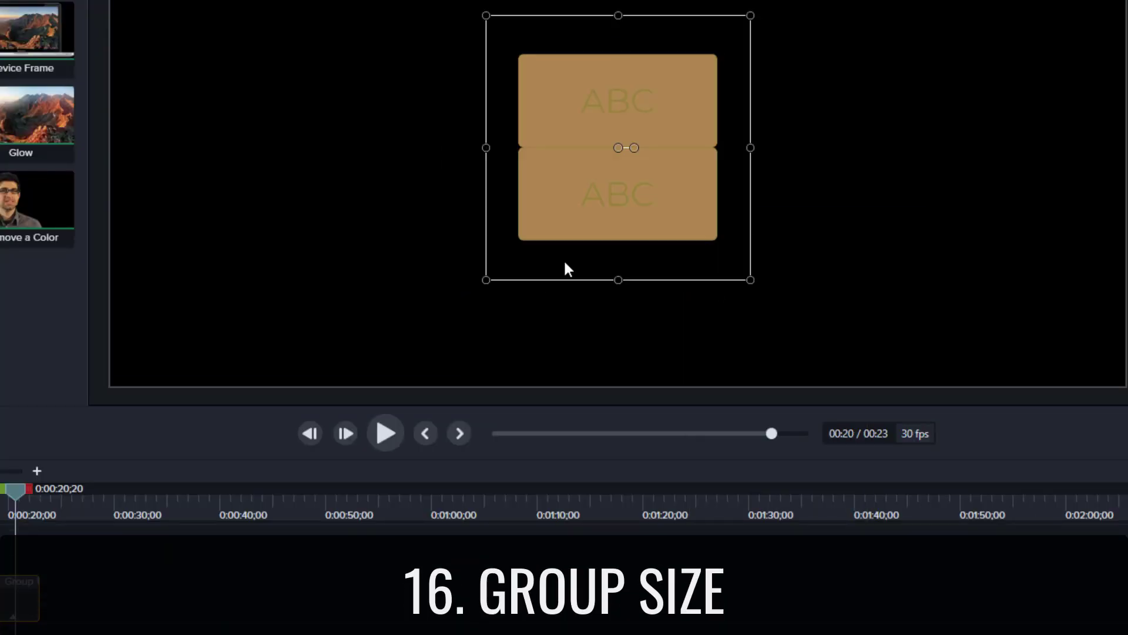
right_click(196, 468)
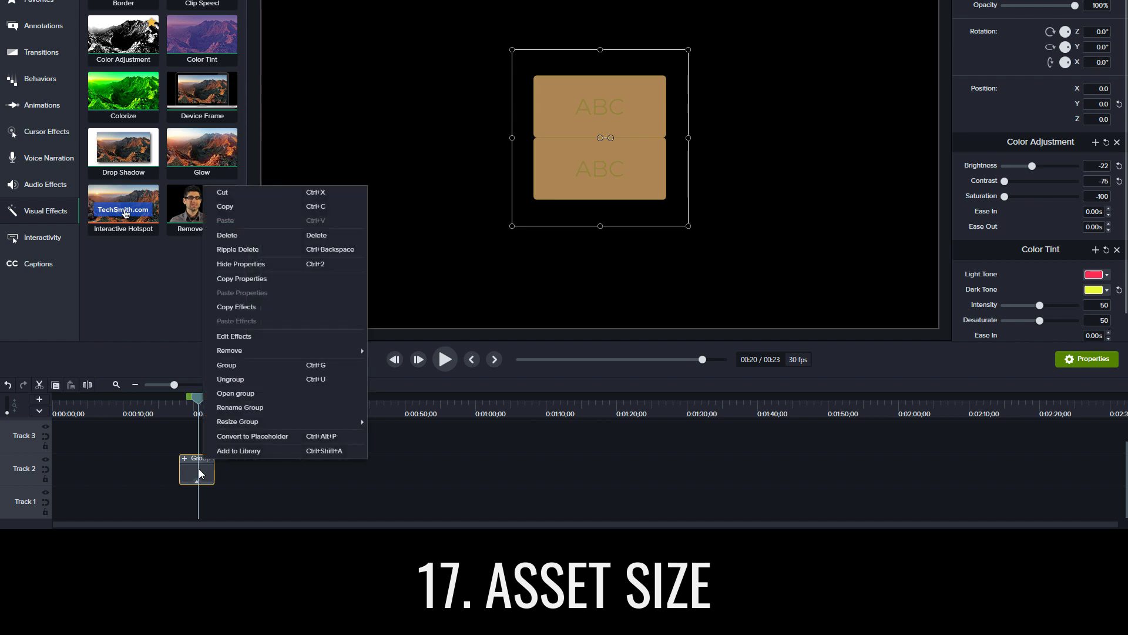
mouse_move(226, 457)
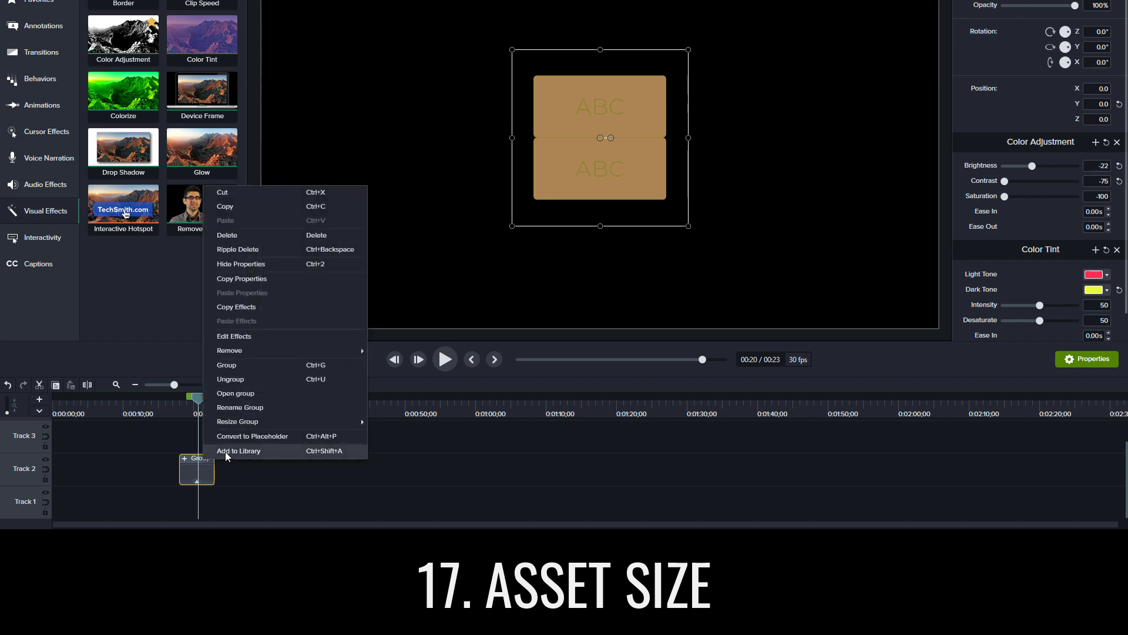
click(238, 450)
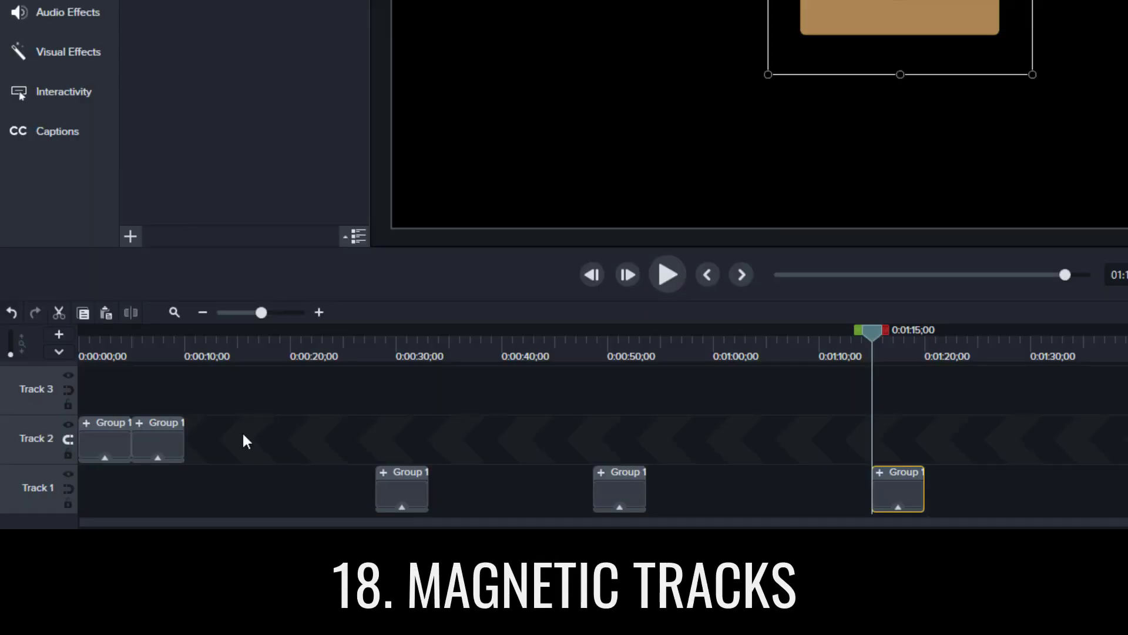
Make Track 2 magnetic and detach the timeline into a separate window (Ctrl+3)
right_click(37, 439)
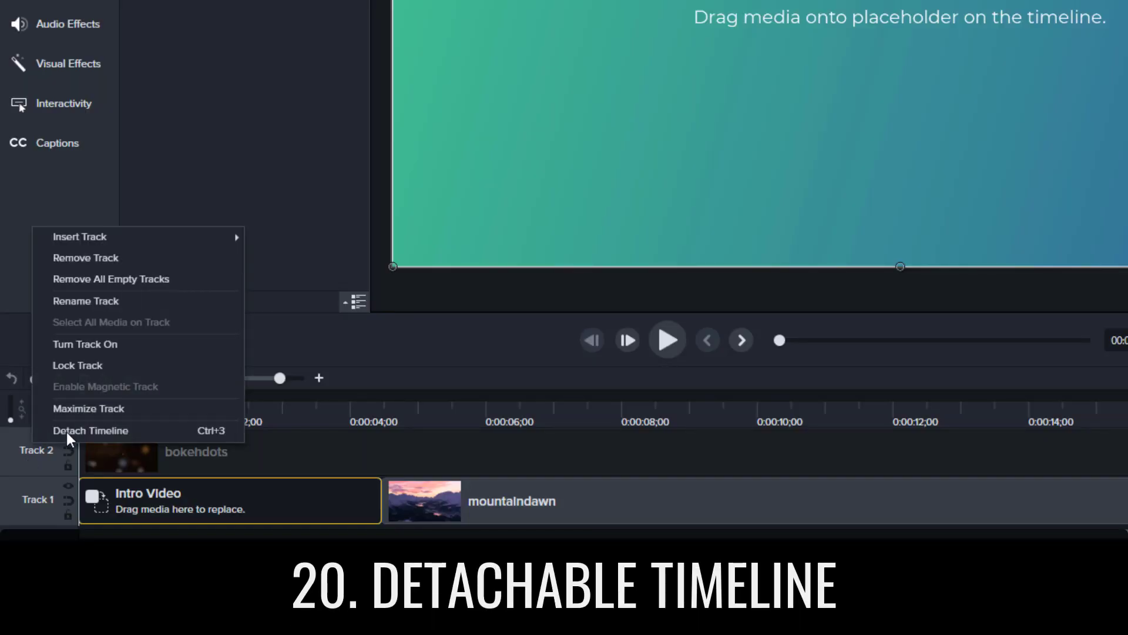
click(90, 430)
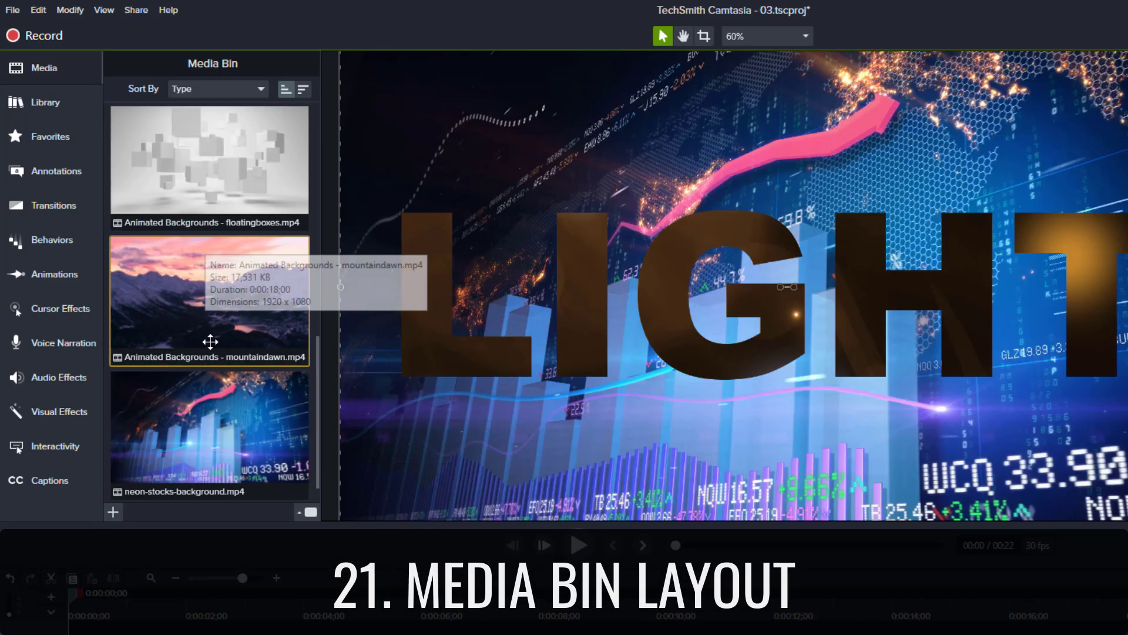
Switch the media bin between small thumbnails and detailed list, then select all unused media
click(297, 88)
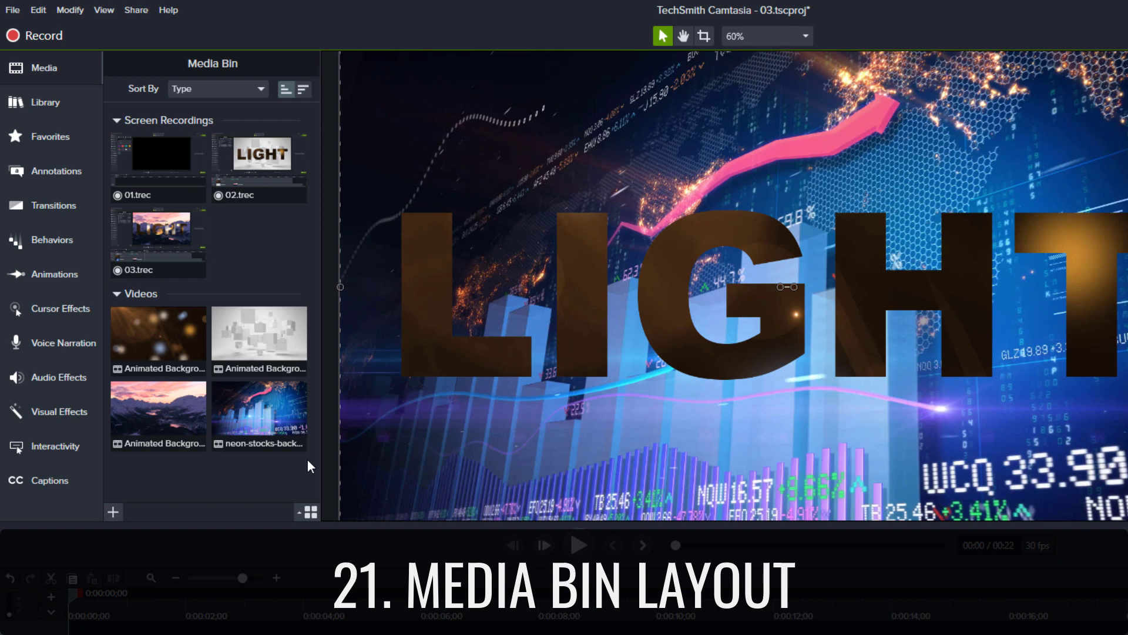
click(309, 511)
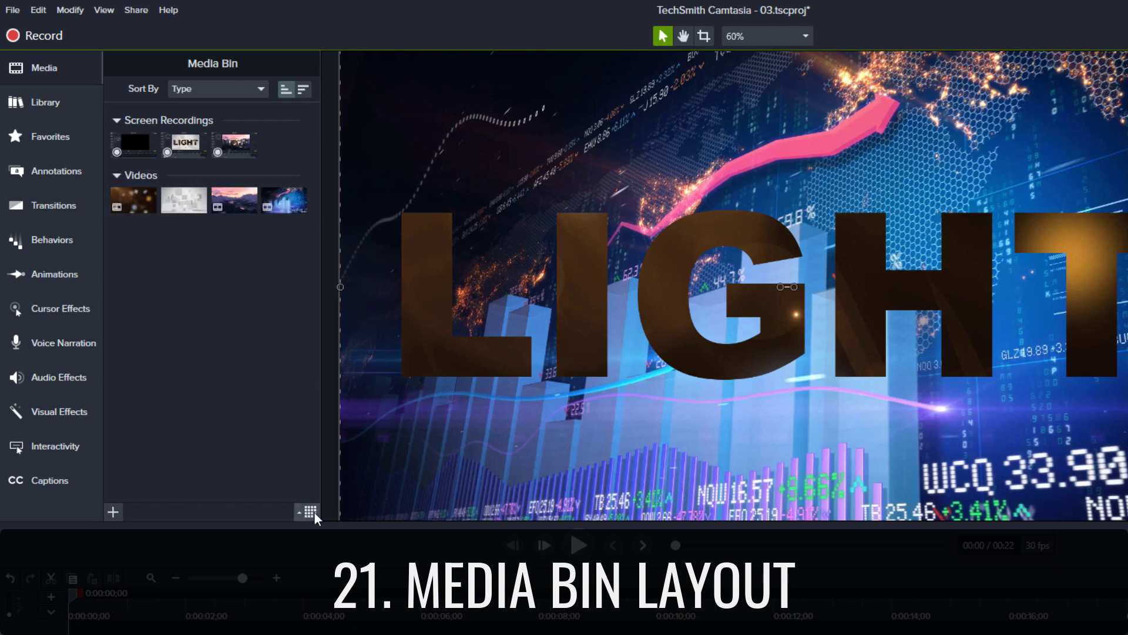
click(308, 511)
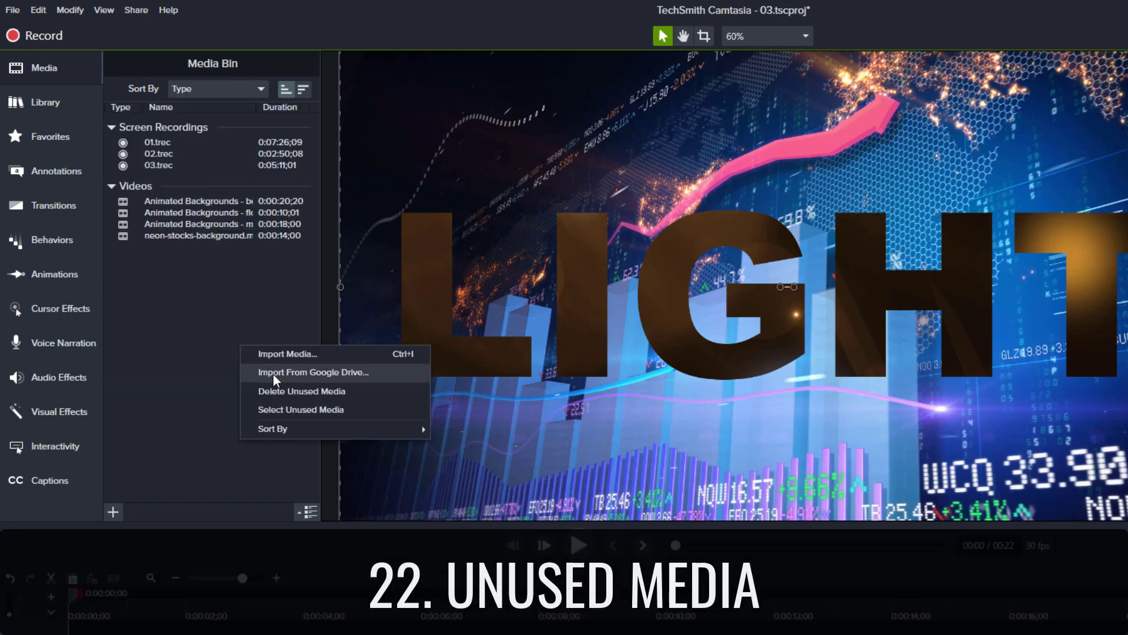
mouse_move(310, 418)
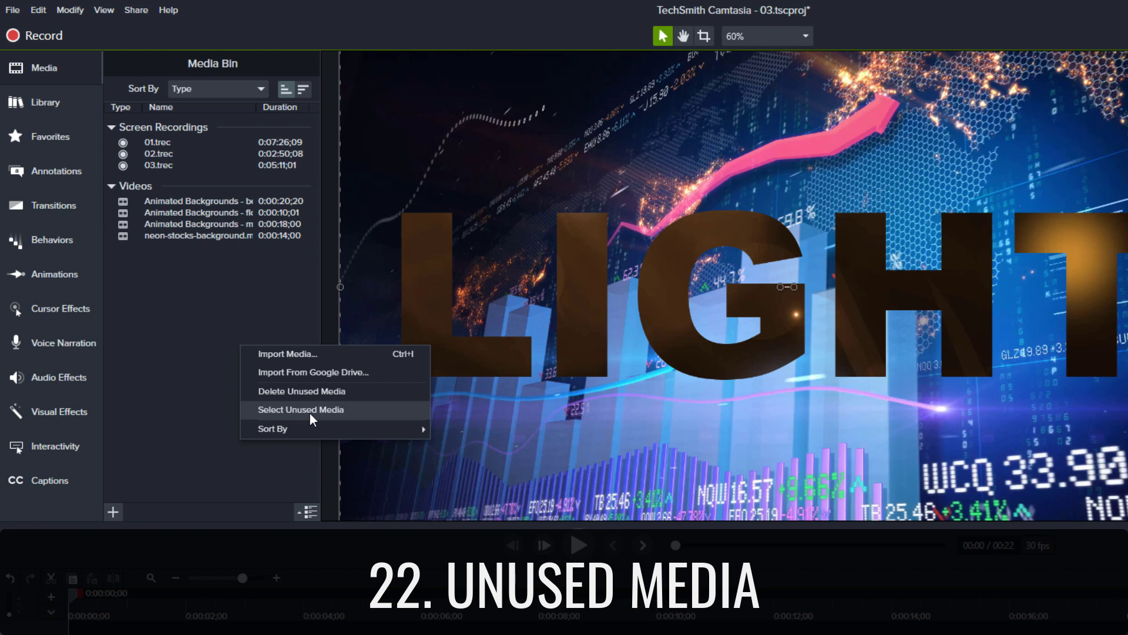
click(301, 409)
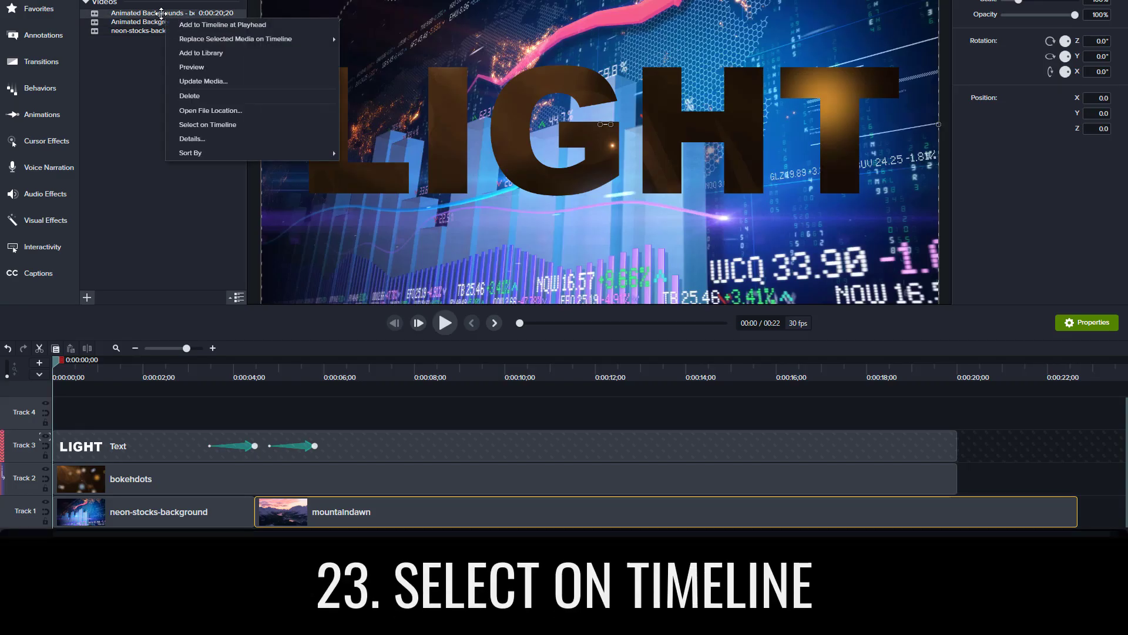
mouse_move(207, 124)
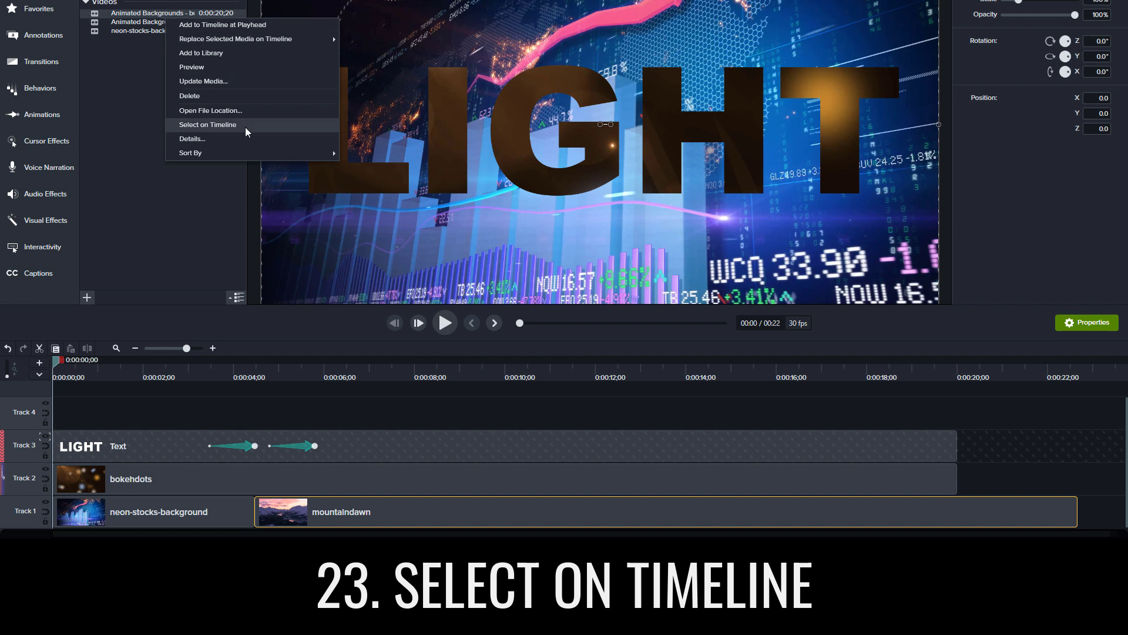
Jump from a bin video to its timeline clip, then from the bokehdots clip back to its media bin source
click(206, 125)
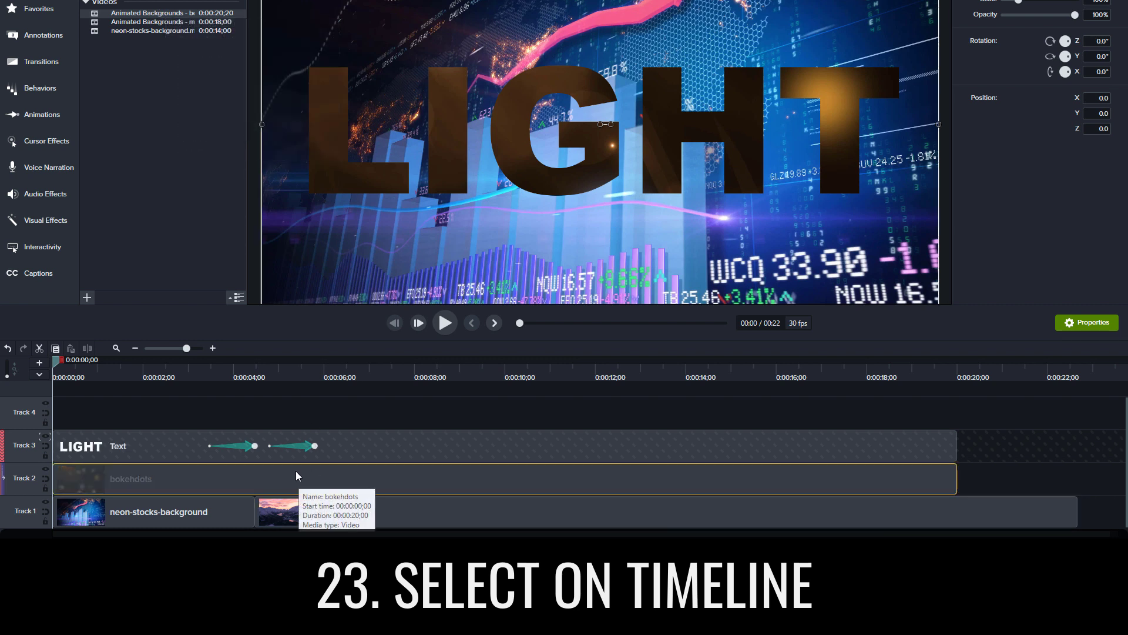
right_click(148, 517)
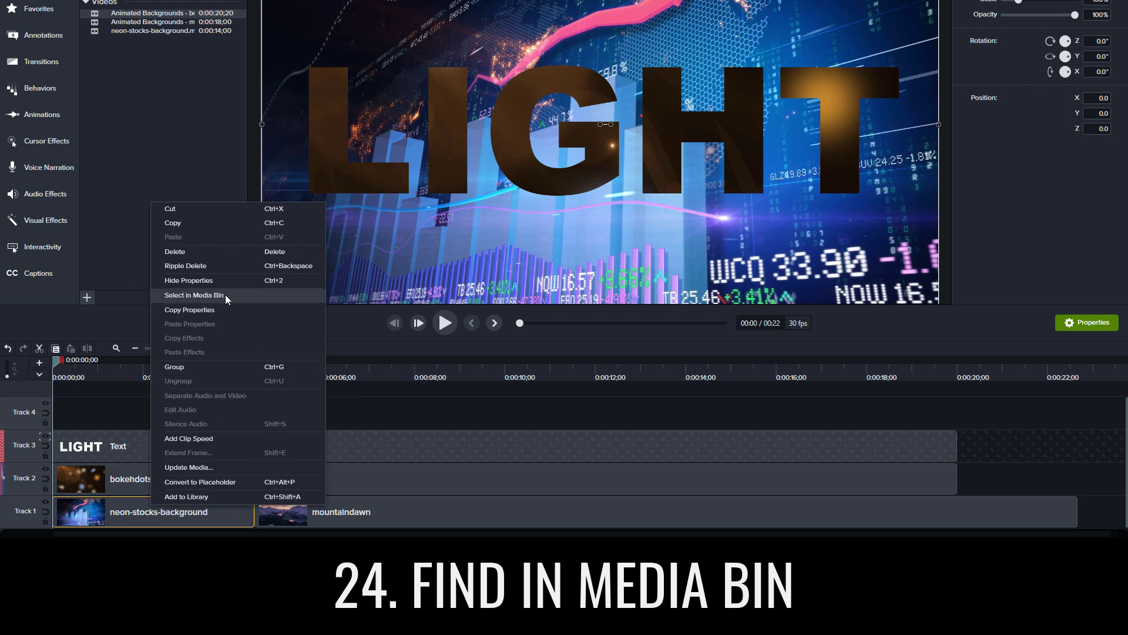
click(193, 295)
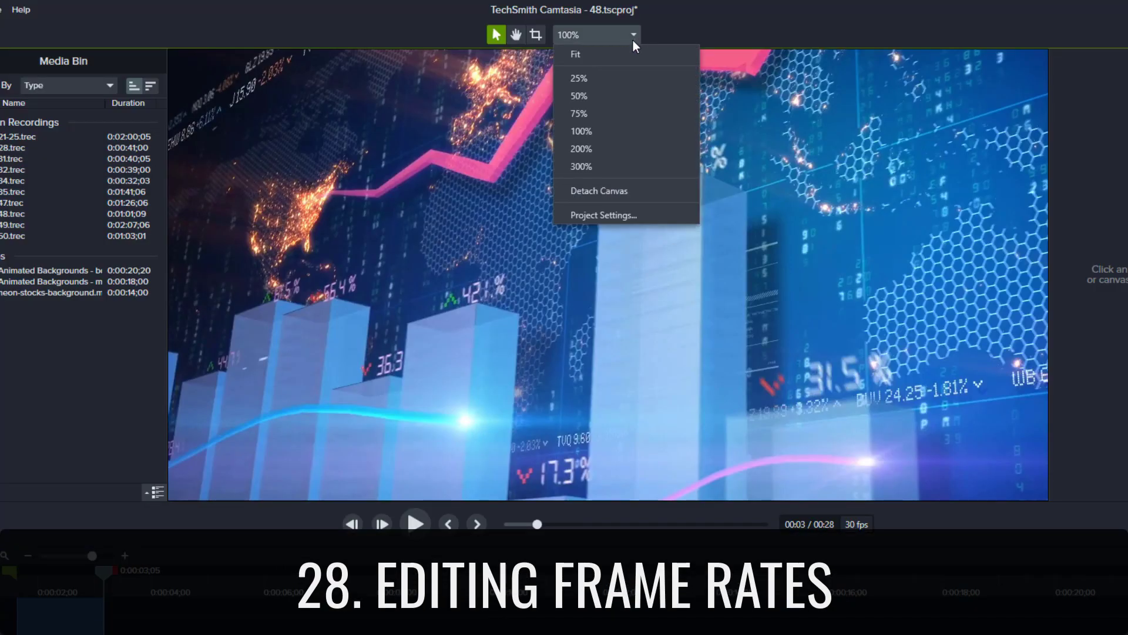
Show Project Settings at 30 fps, then the Program preferences Default easing type list
click(603, 214)
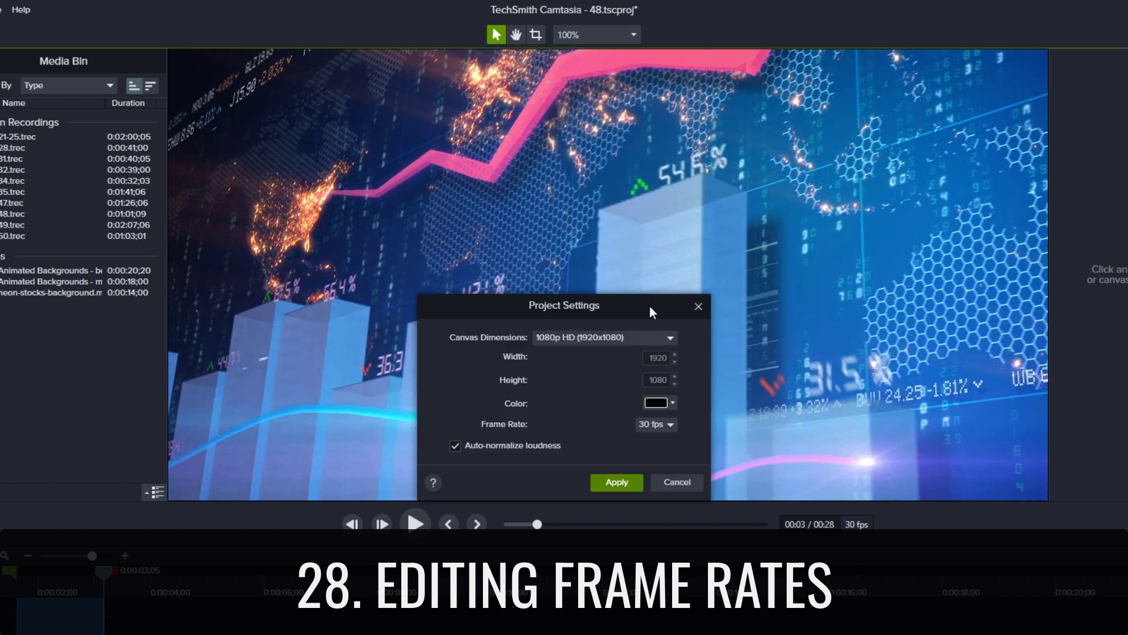
click(654, 425)
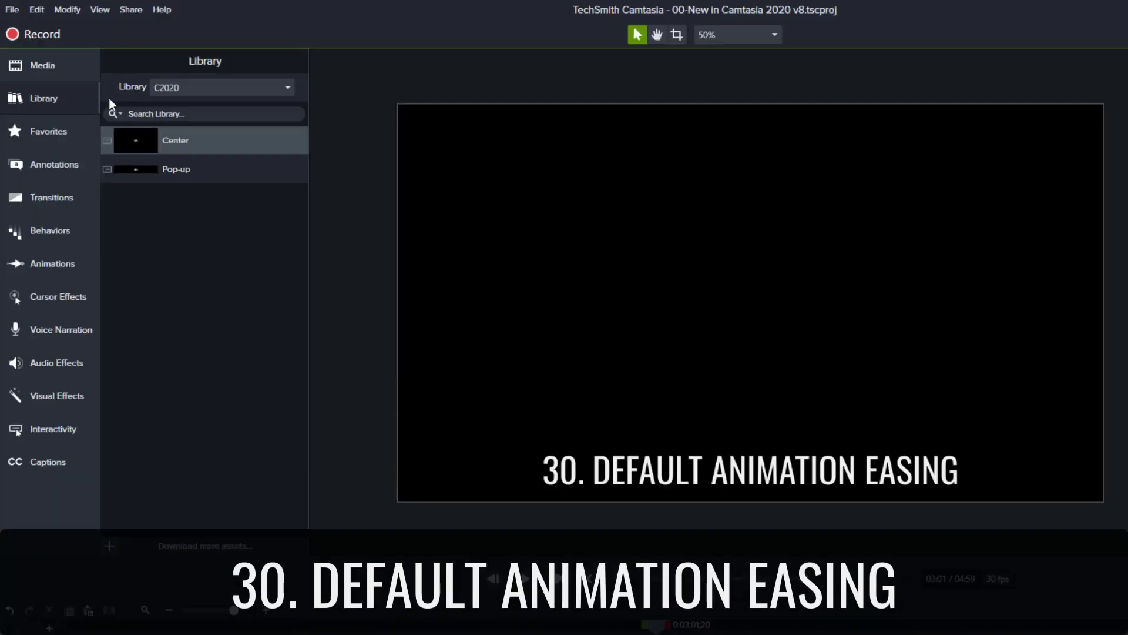
mouse_move(86, 465)
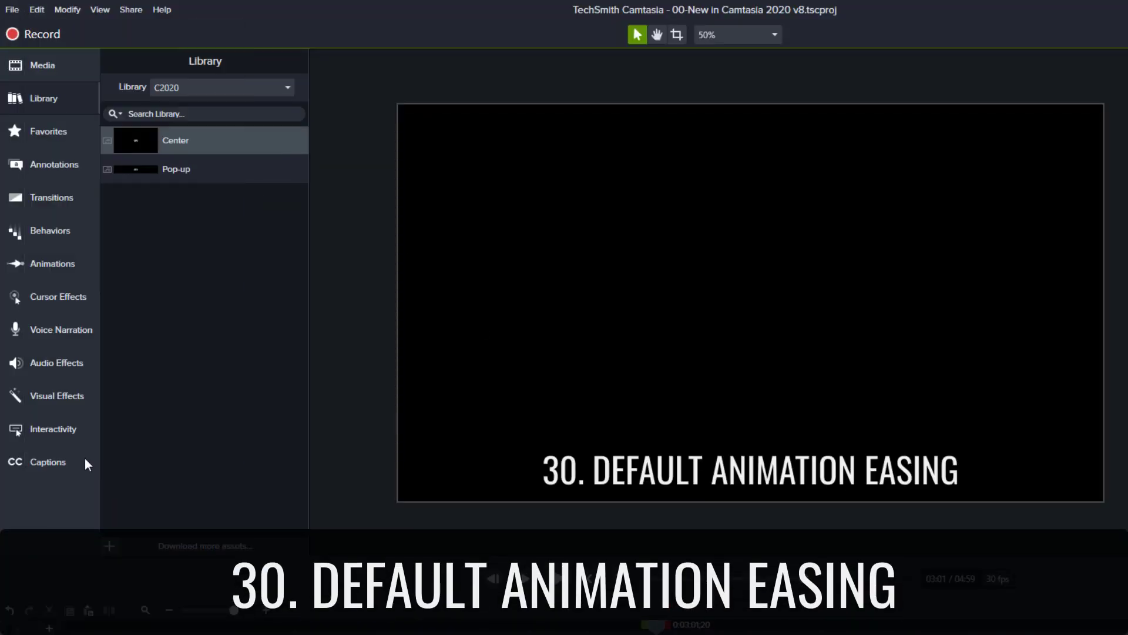
click(732, 331)
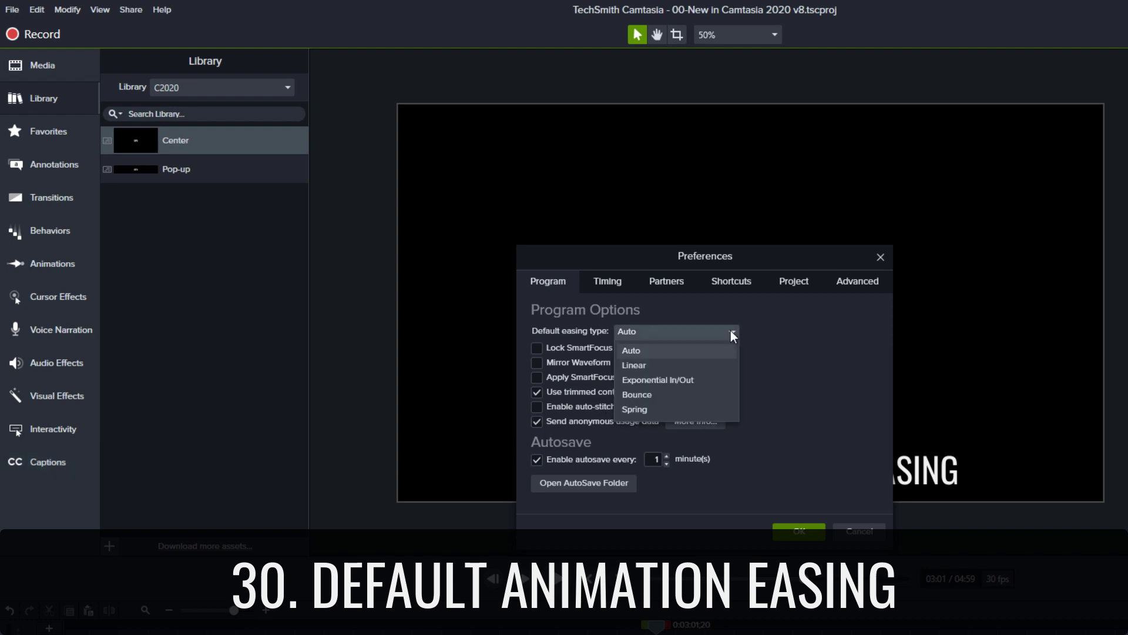
mouse_move(725, 365)
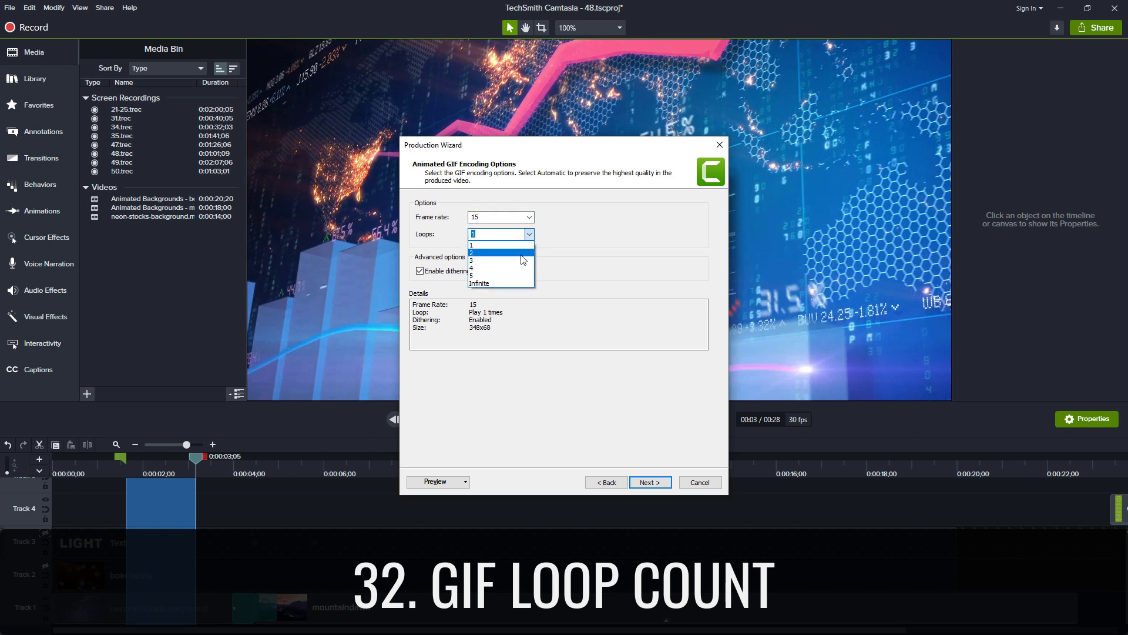
mouse_move(501, 283)
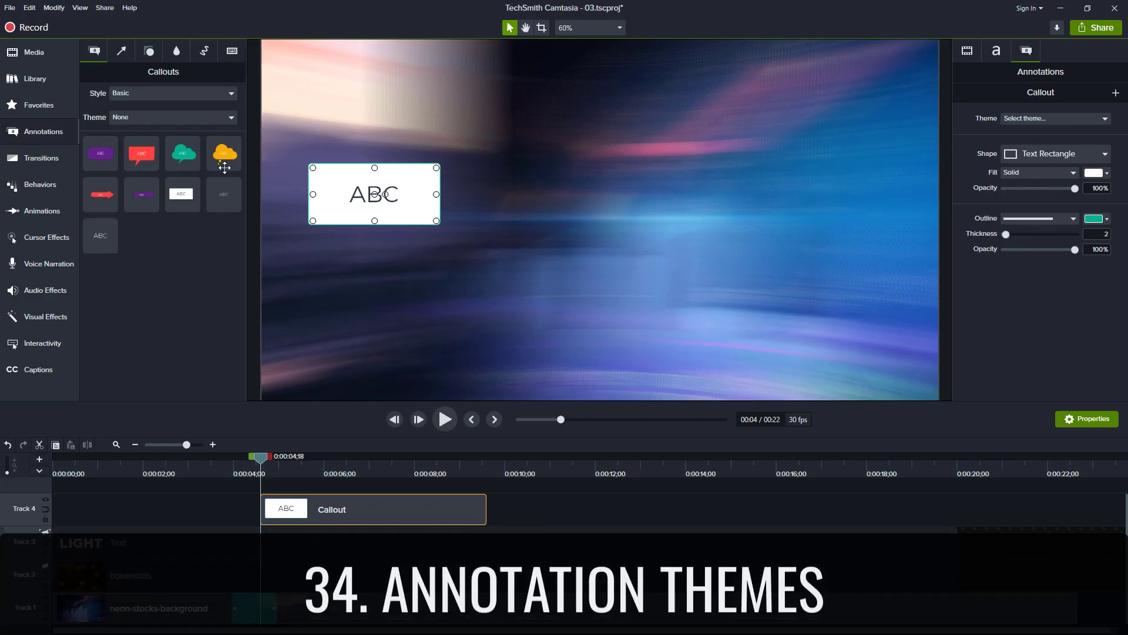
Apply the Default callout theme and narrow the story callout so its text rewraps taller
click(173, 117)
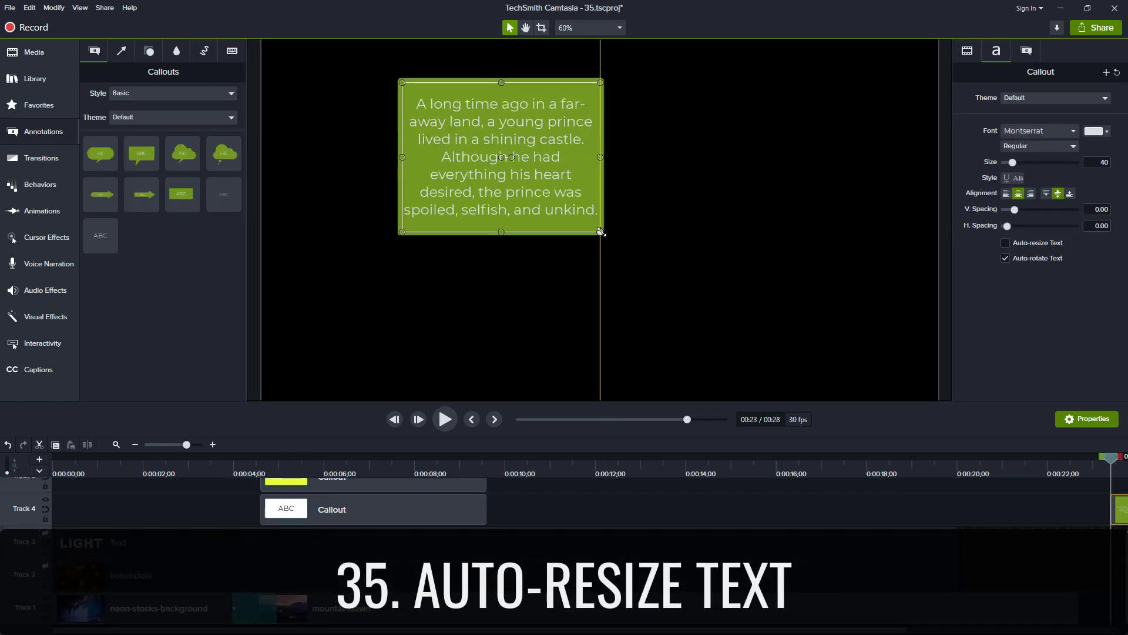
drag(601, 232, 504, 241)
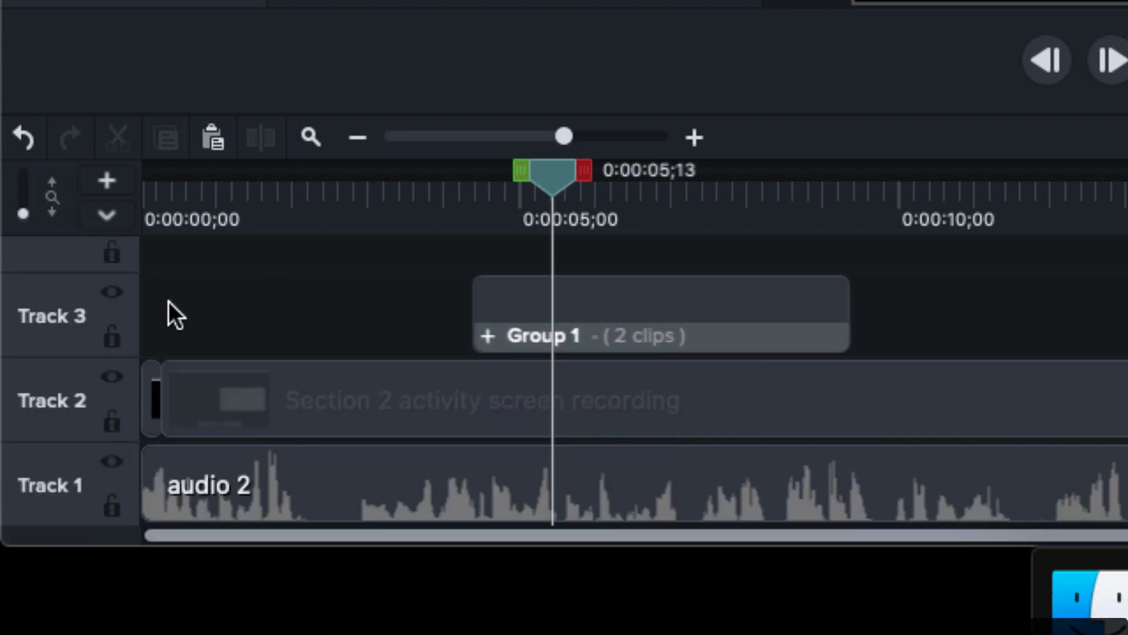
Preview only the open group's clips, then return to previewing it within the whole project
click(112, 291)
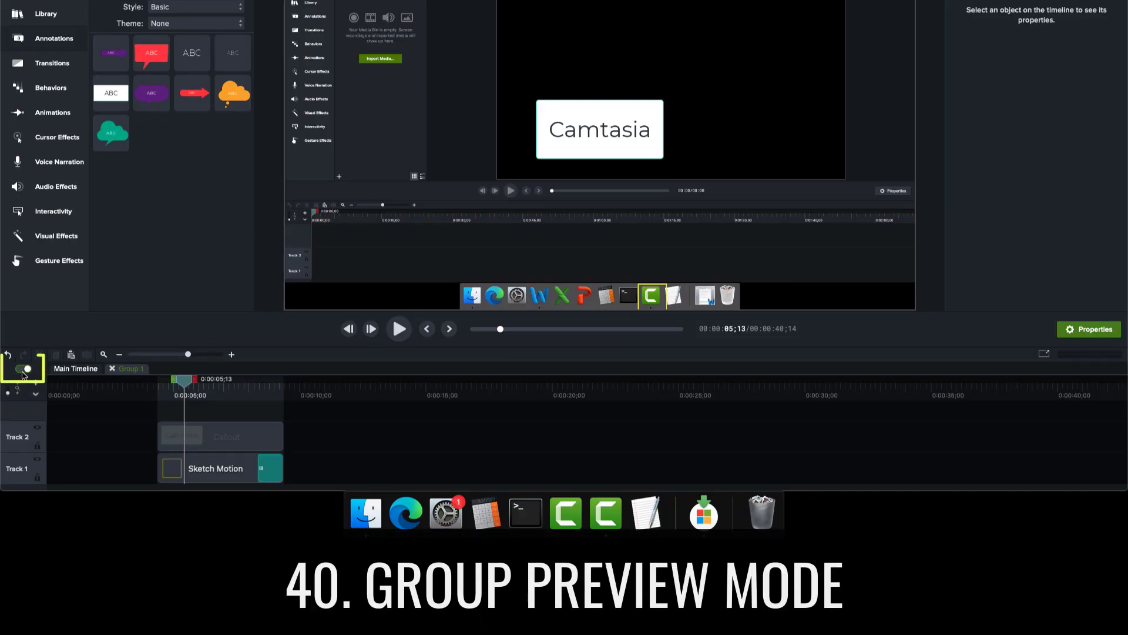
click(25, 368)
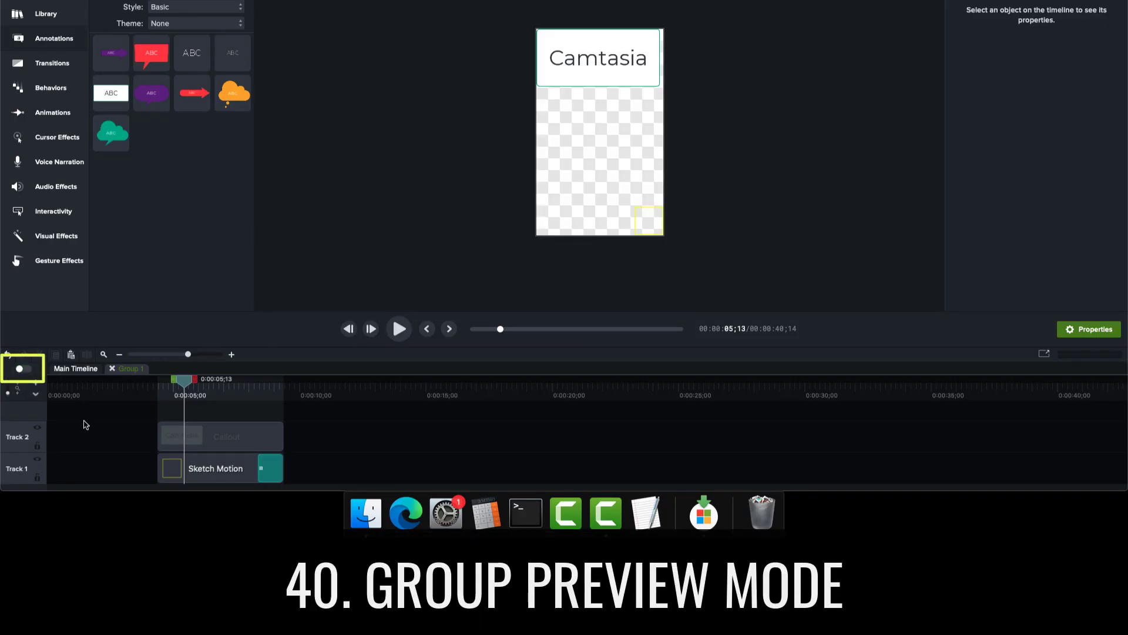
click(21, 367)
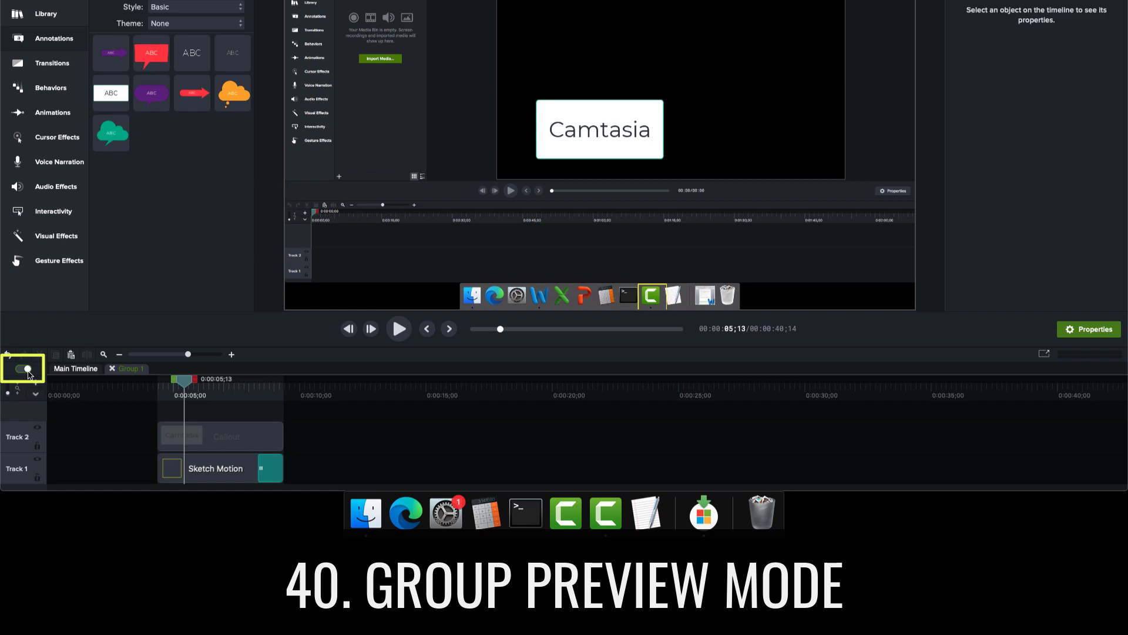
Set a custom 4096-pixel canvas width in Project Settings and show the Share export choices
click(603, 37)
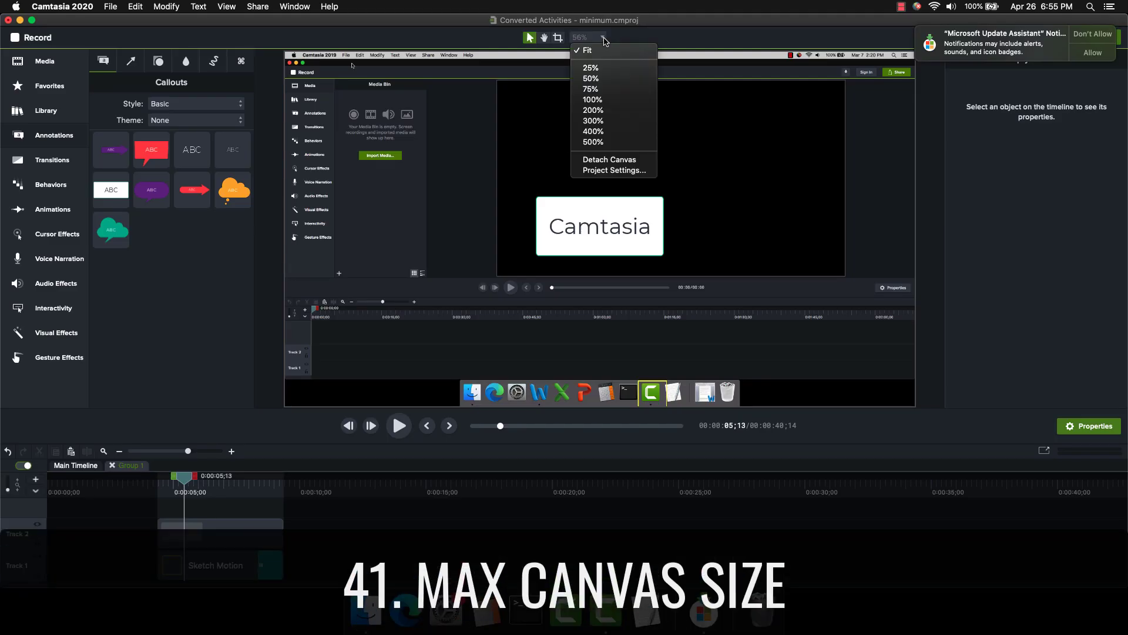
click(612, 169)
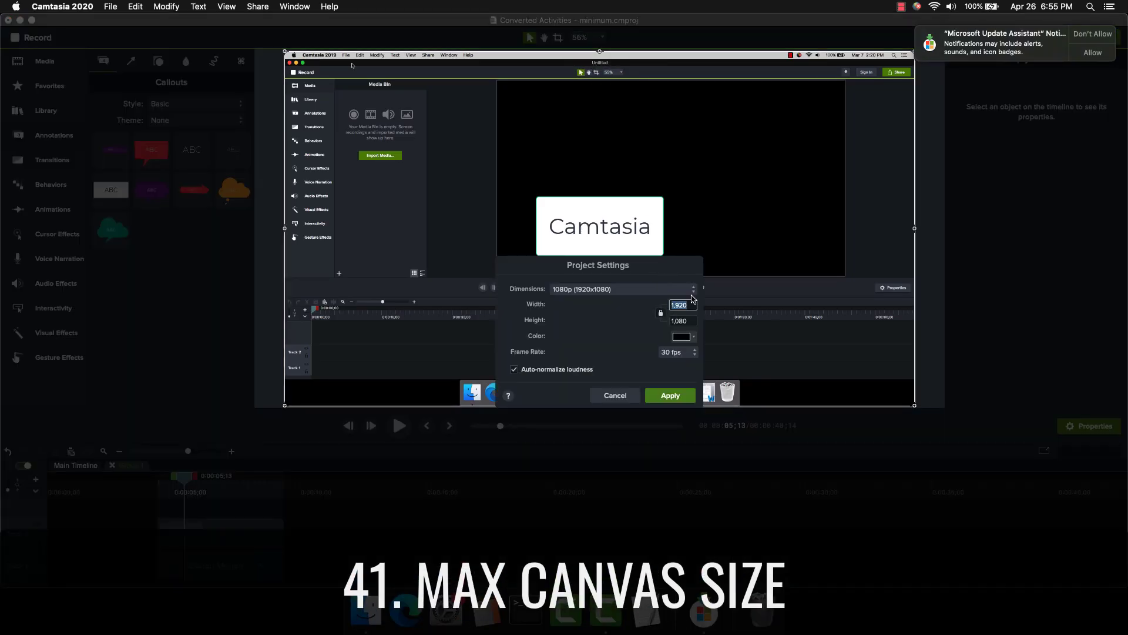
text(4096)
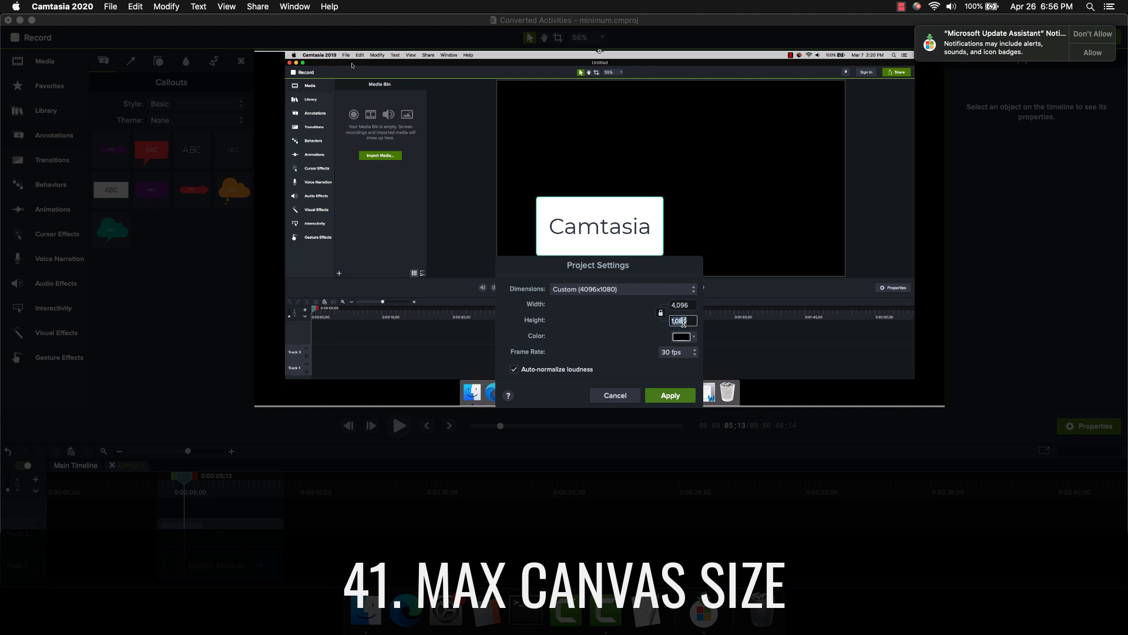
click(258, 7)
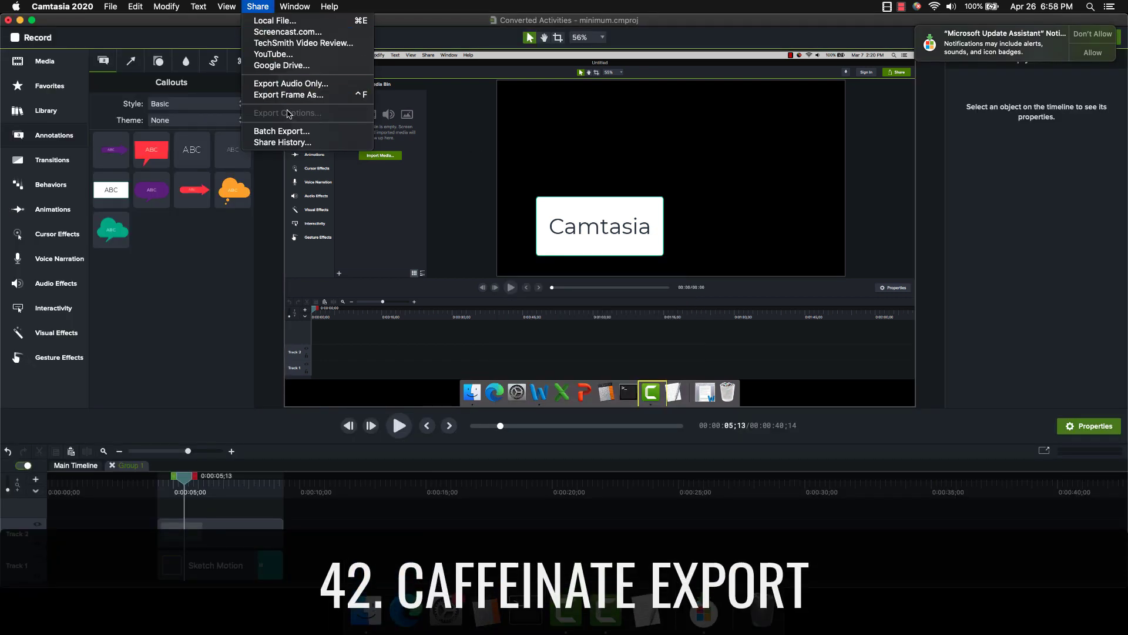
click(281, 130)
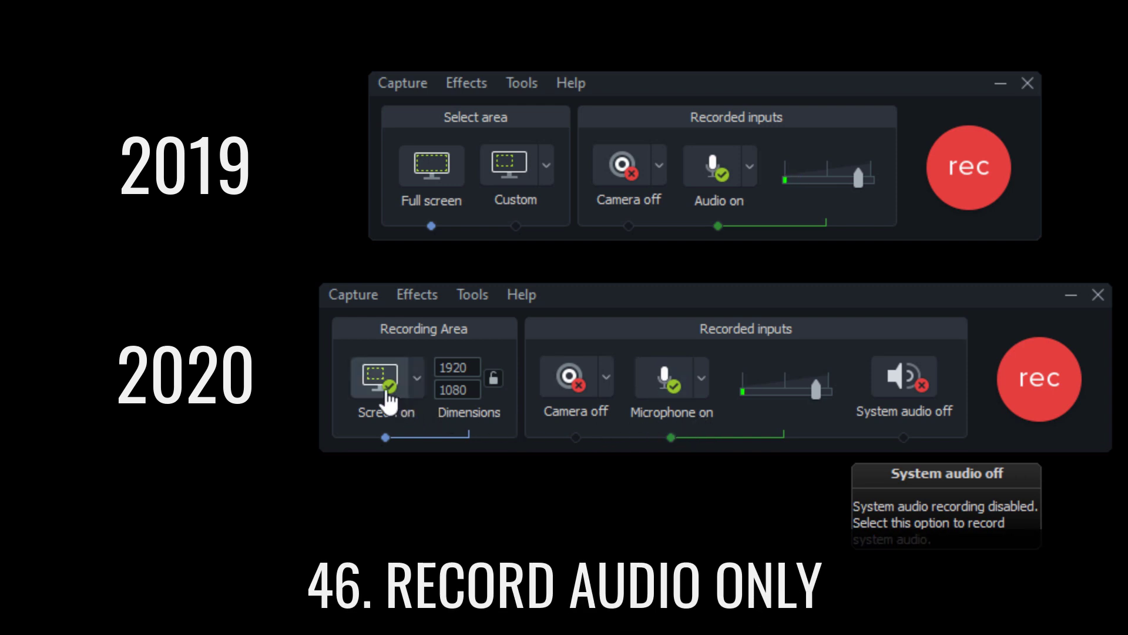
Turn off screen capture for audio-only recording, colour-tint the mountaindawn clip, and delete a built-in callout
click(386, 376)
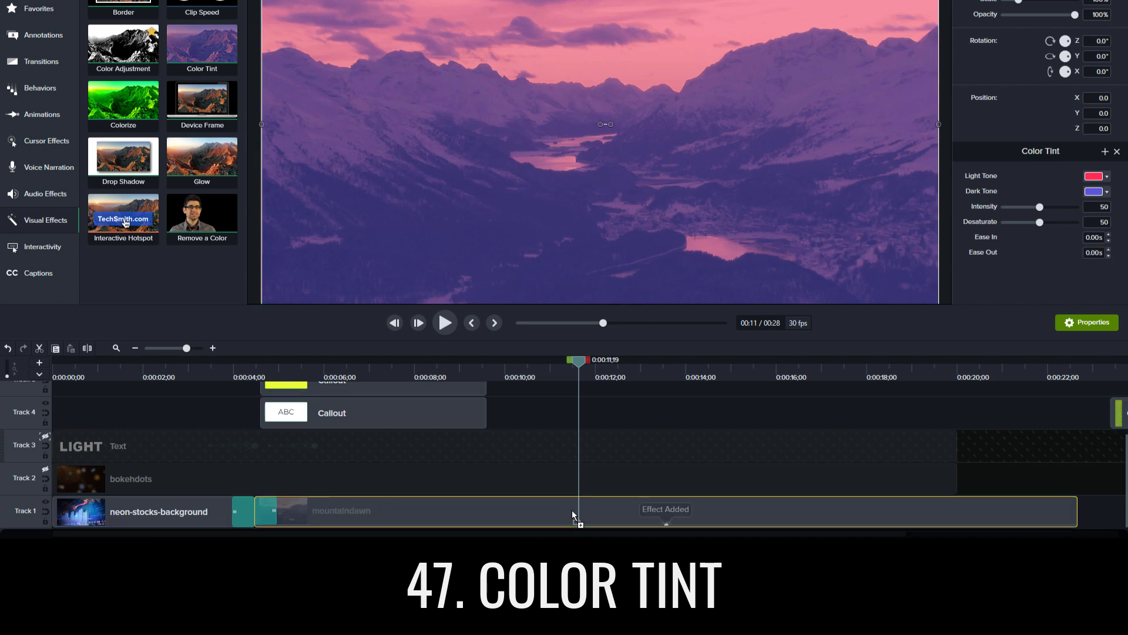
click(1092, 175)
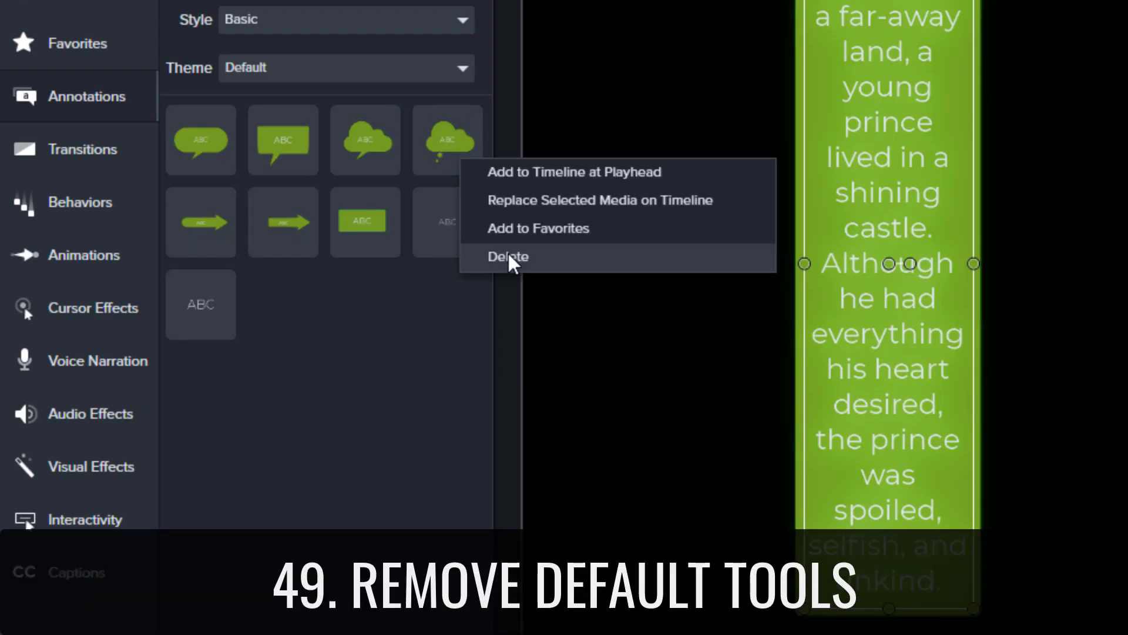
click(508, 258)
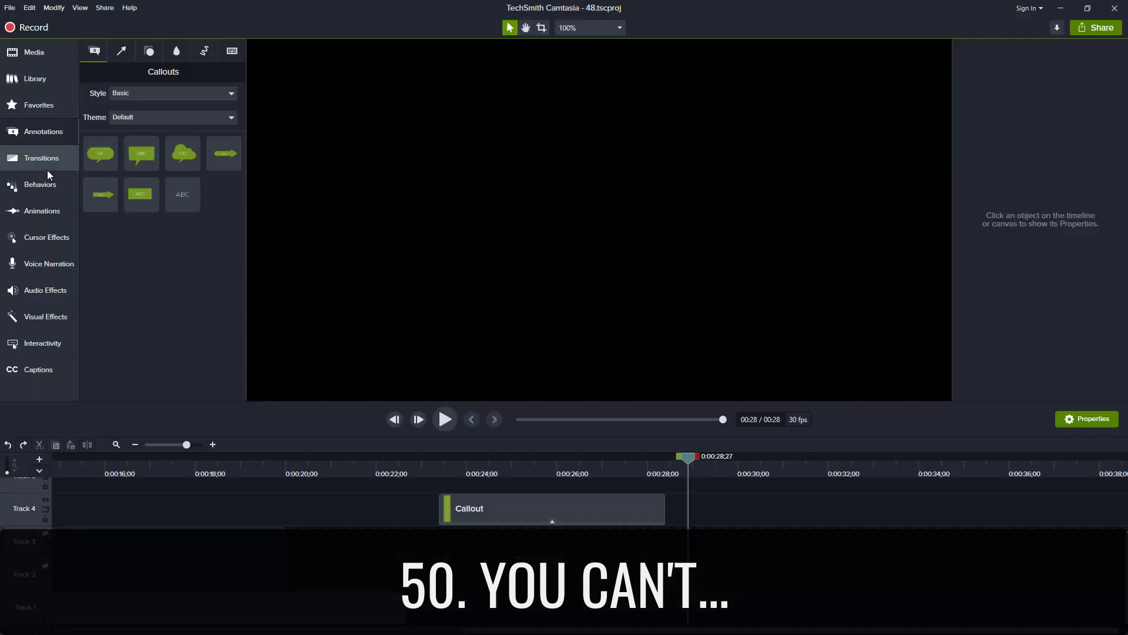
Switch the left tool panel from annotations to the Visual Effects collection
click(46, 317)
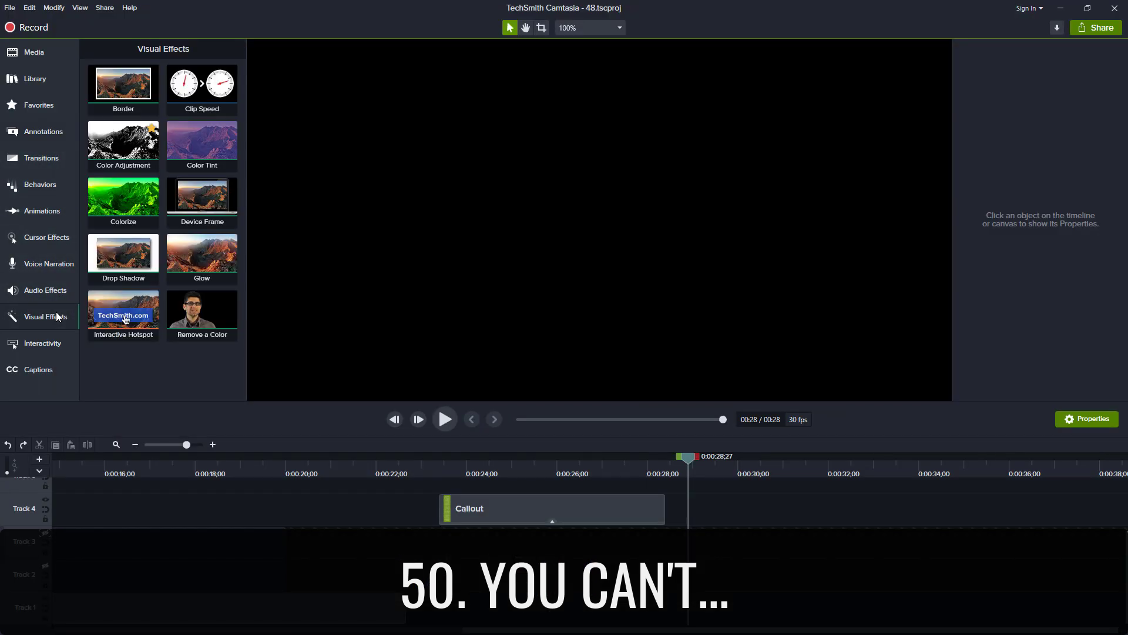